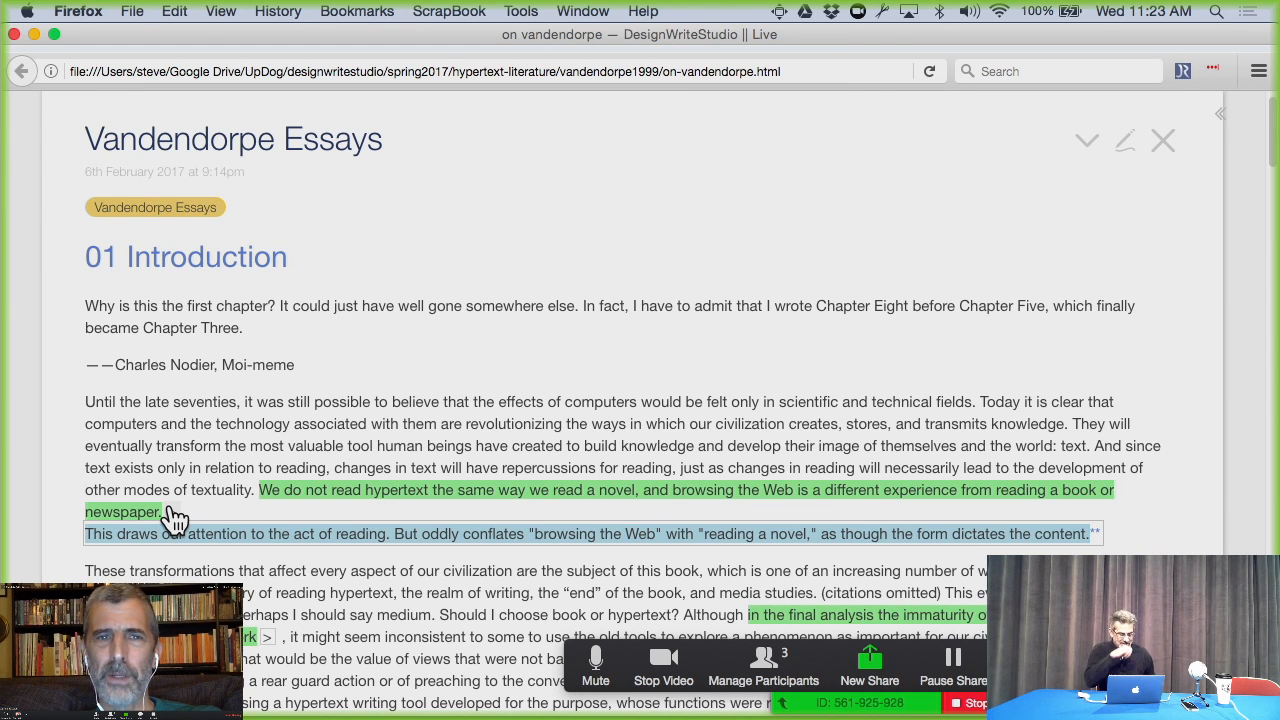
Step: Scroll the Vandendorpe Essays tiddler to the immaturity-of-hypertext highlight and its 1999 comment
scroll("down", 3)
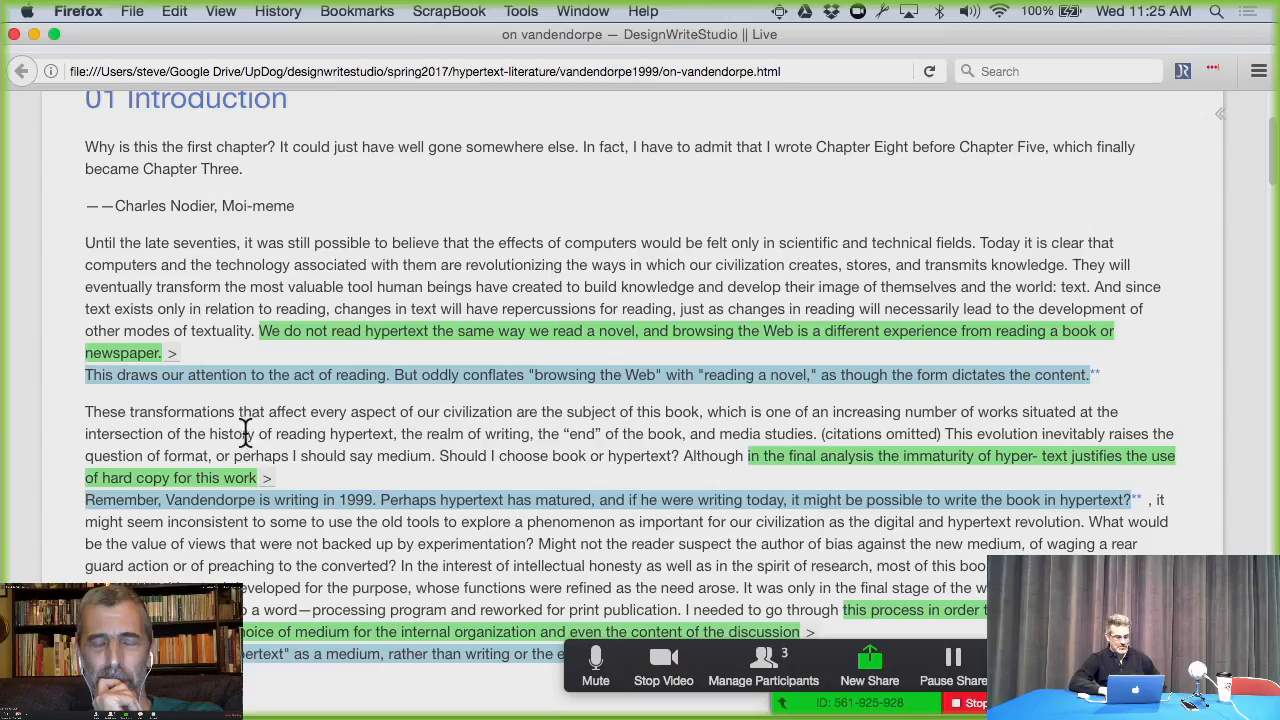
Step: Scroll to the 'book intrinsically has a totalizing function' highlight and its deterministic-arguments comment
scroll("down", 3)
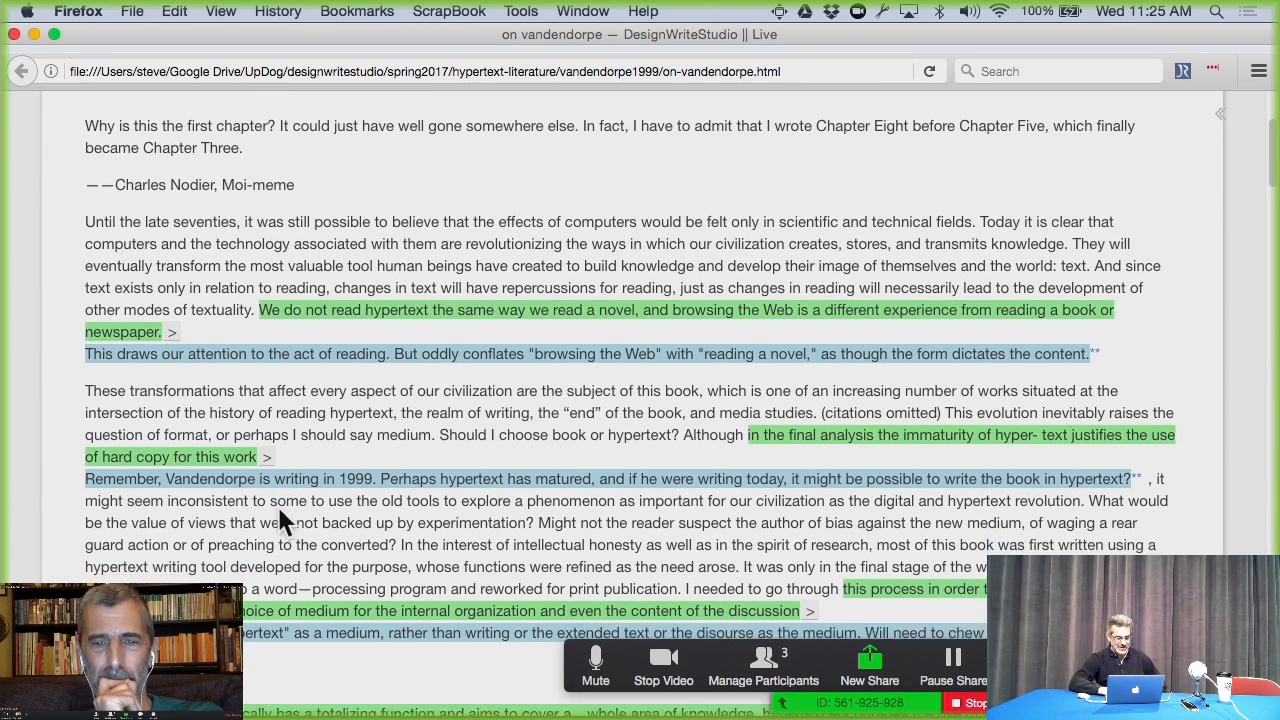
scroll("down", 3)
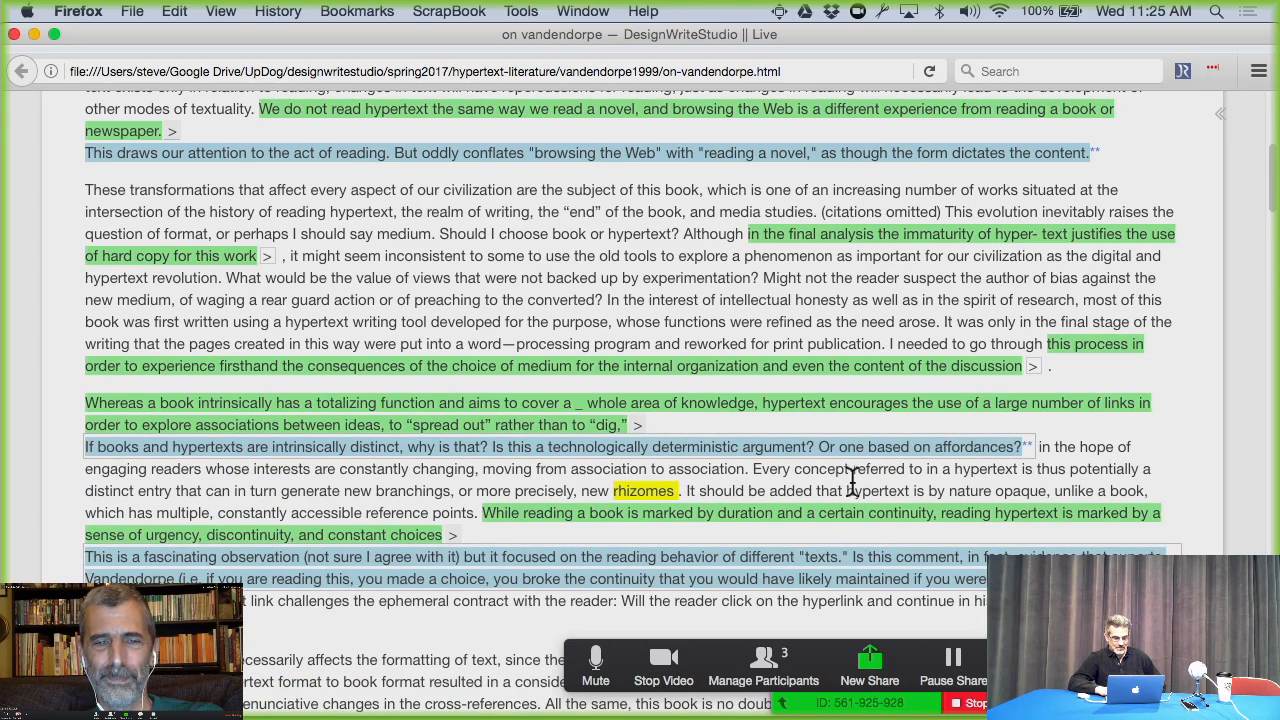
Step: Scroll to the 'initial hypertext version contained many links' highlight and its comment on losing associative logic
scroll("down", 3)
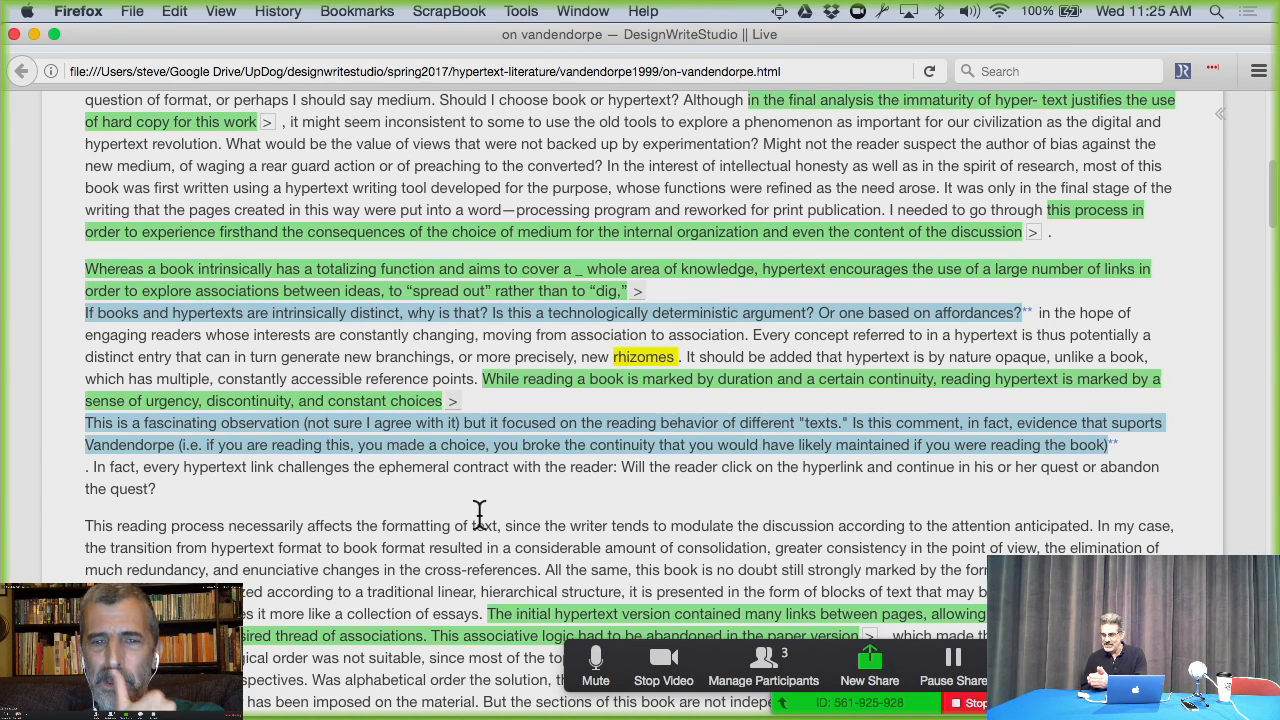
mouse_move(476, 410)
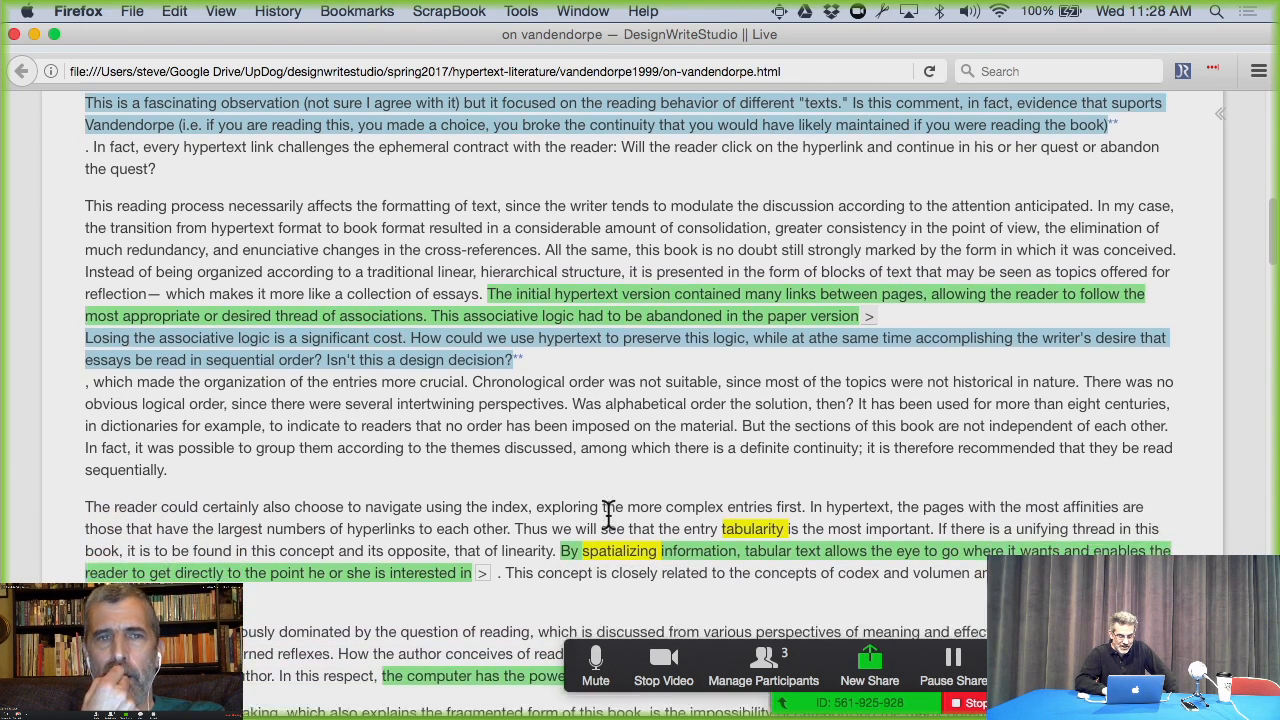
Step: Bring the 'By spatializing information' highlight into view with its comment doubting book tabularization is similar
scroll("down", 3)
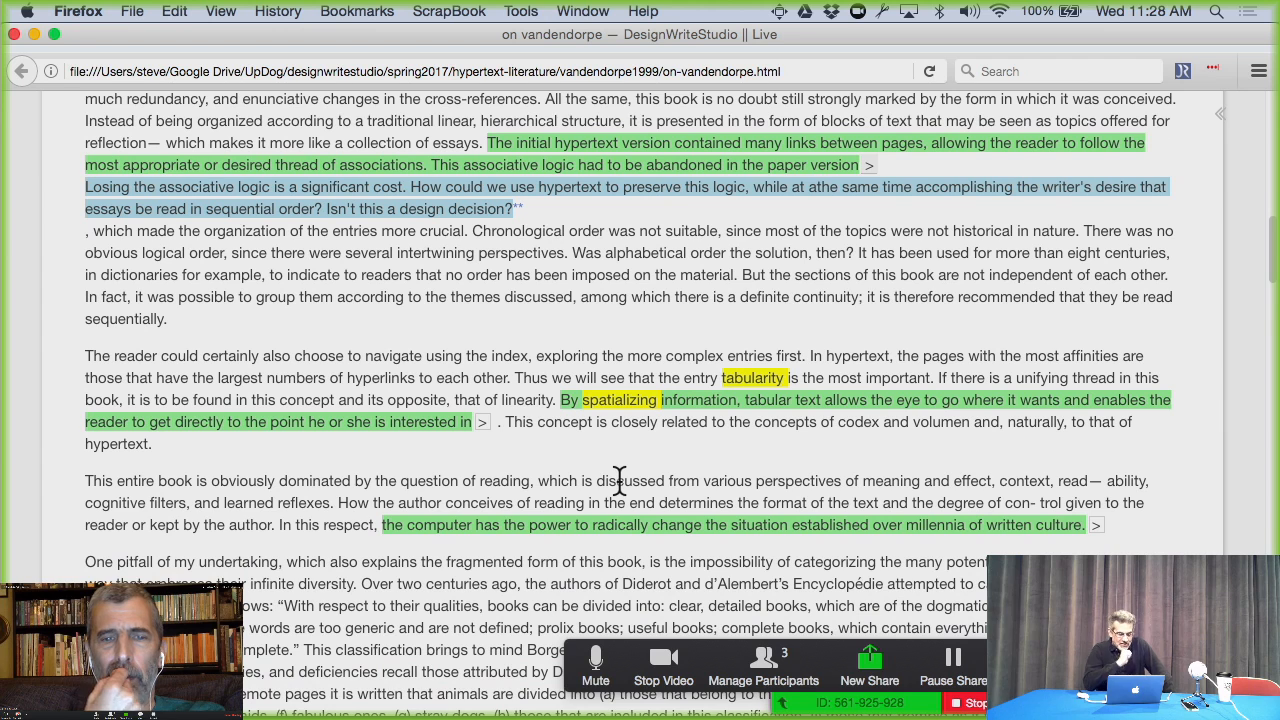
scroll("down", 3)
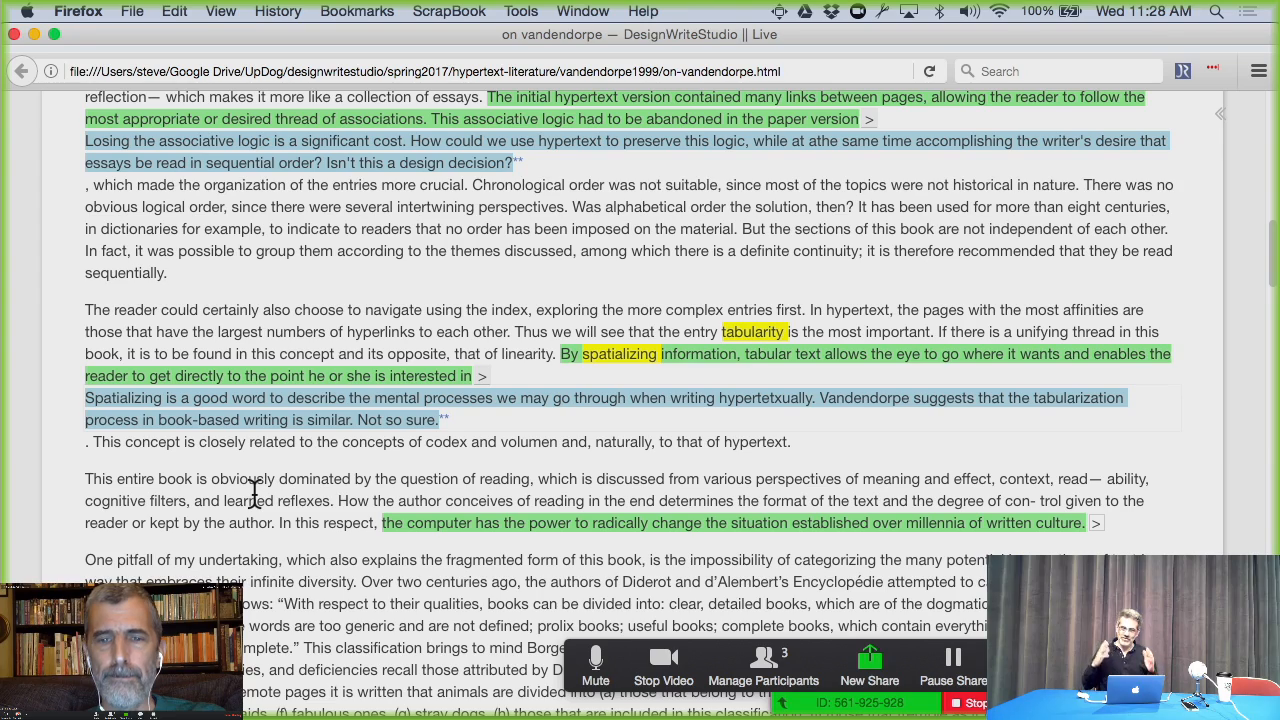
Step: Scroll to the tabular-text and 'computer has the power' highlights with their inline comments
scroll("down", 3)
type("But here, Vandendorpe must be talking about the process of reading on the computer, not writing on the computer. Important to keep that distinct.")
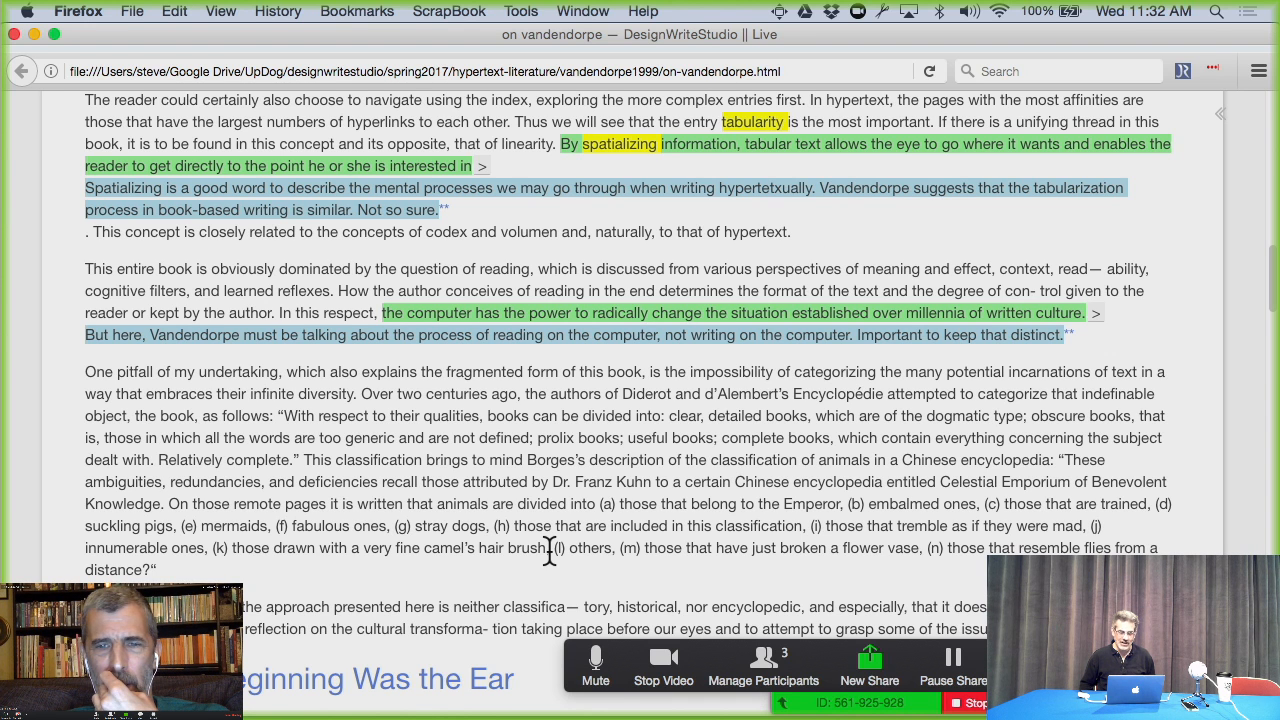
scroll("down", 3)
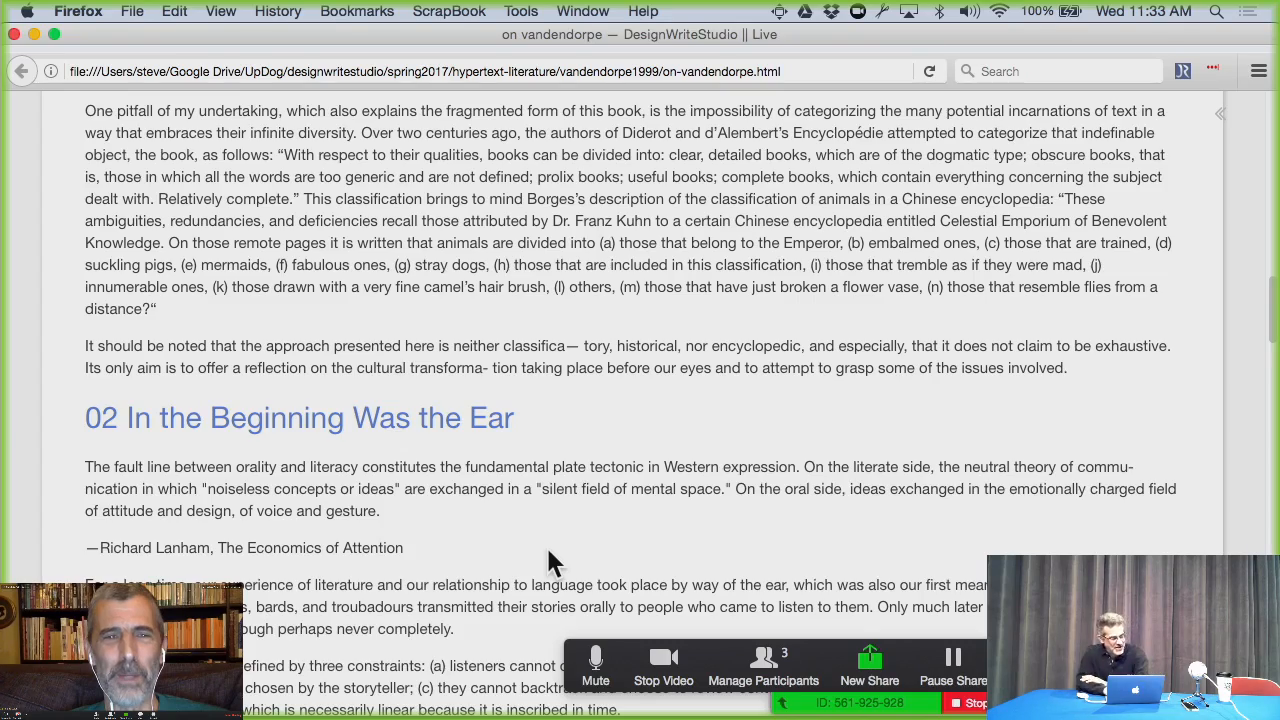
Step: Reach chapter 02 and add a comment to the writing-transformed-reading keythought via its > marker
scroll("down", 3)
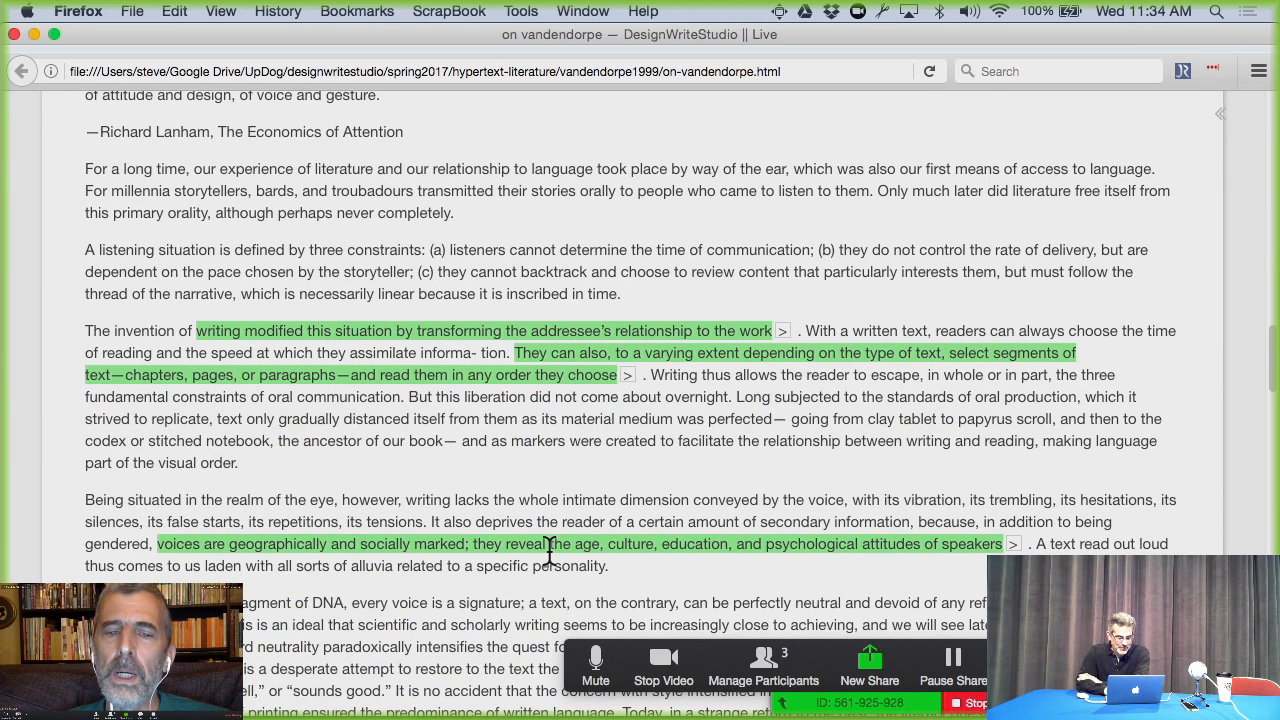
mouse_move(758, 352)
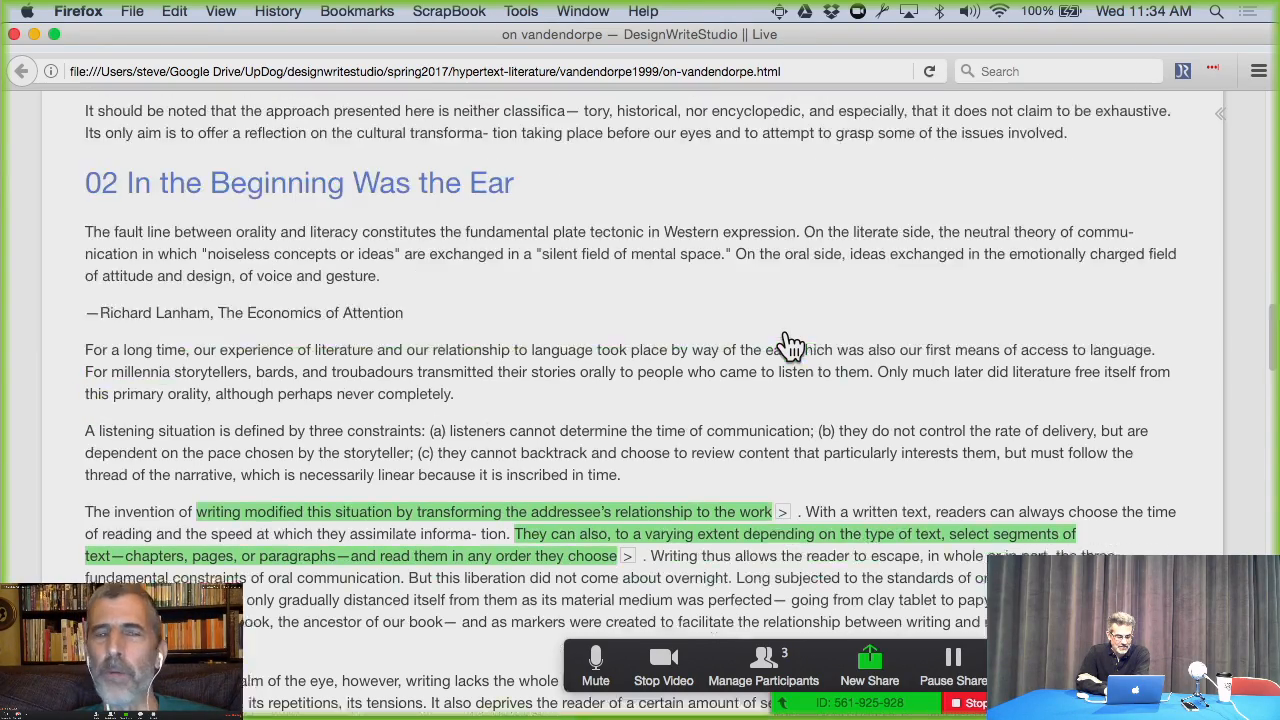
scroll("down", 3)
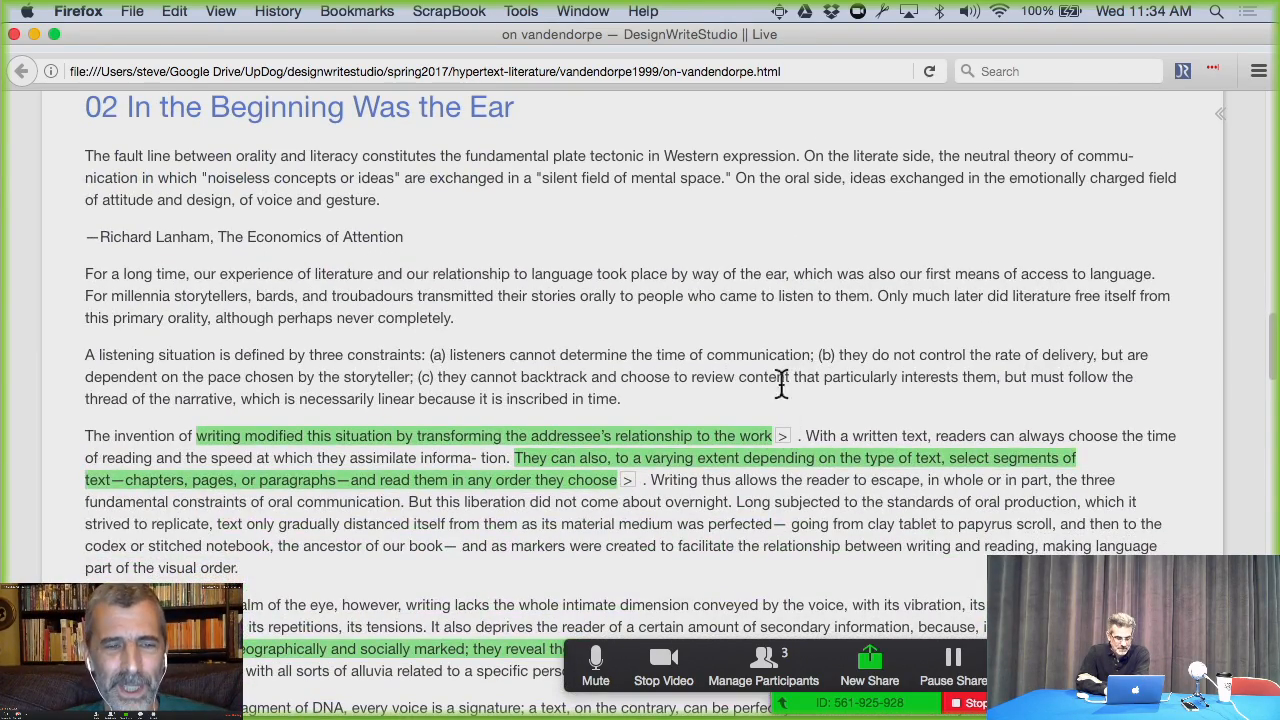
scroll("down", 3)
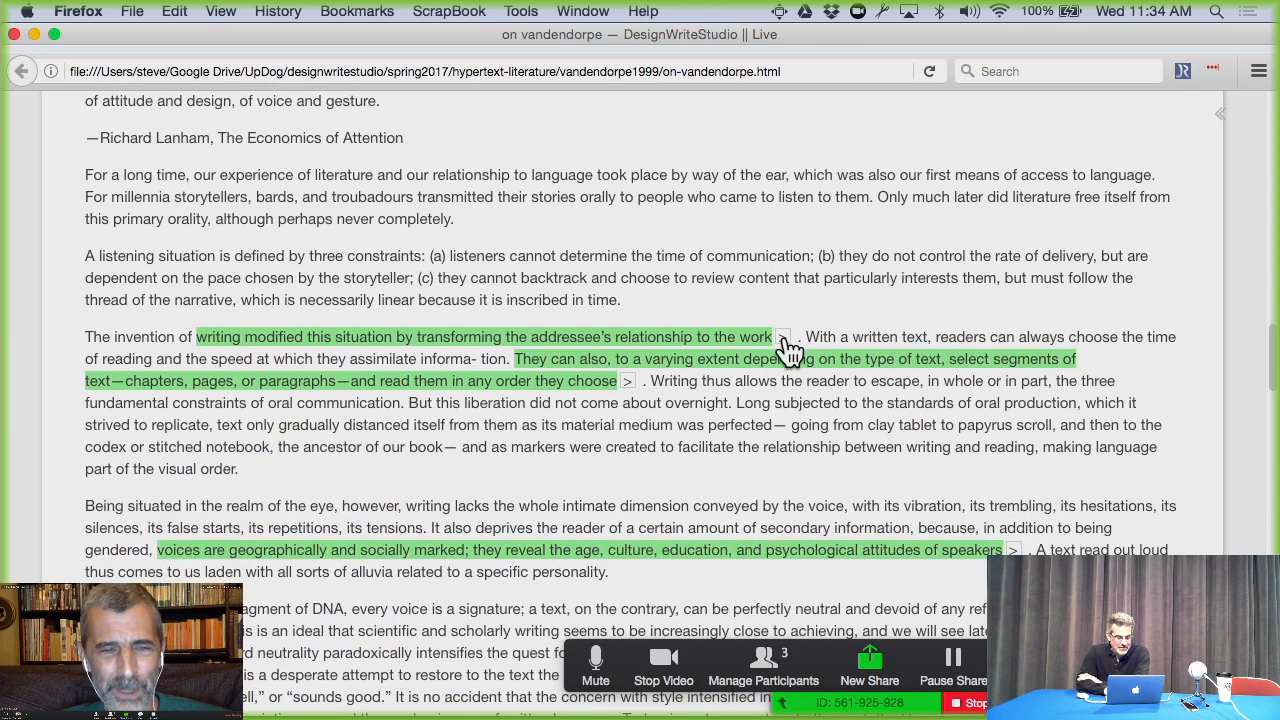
left_click(782, 336)
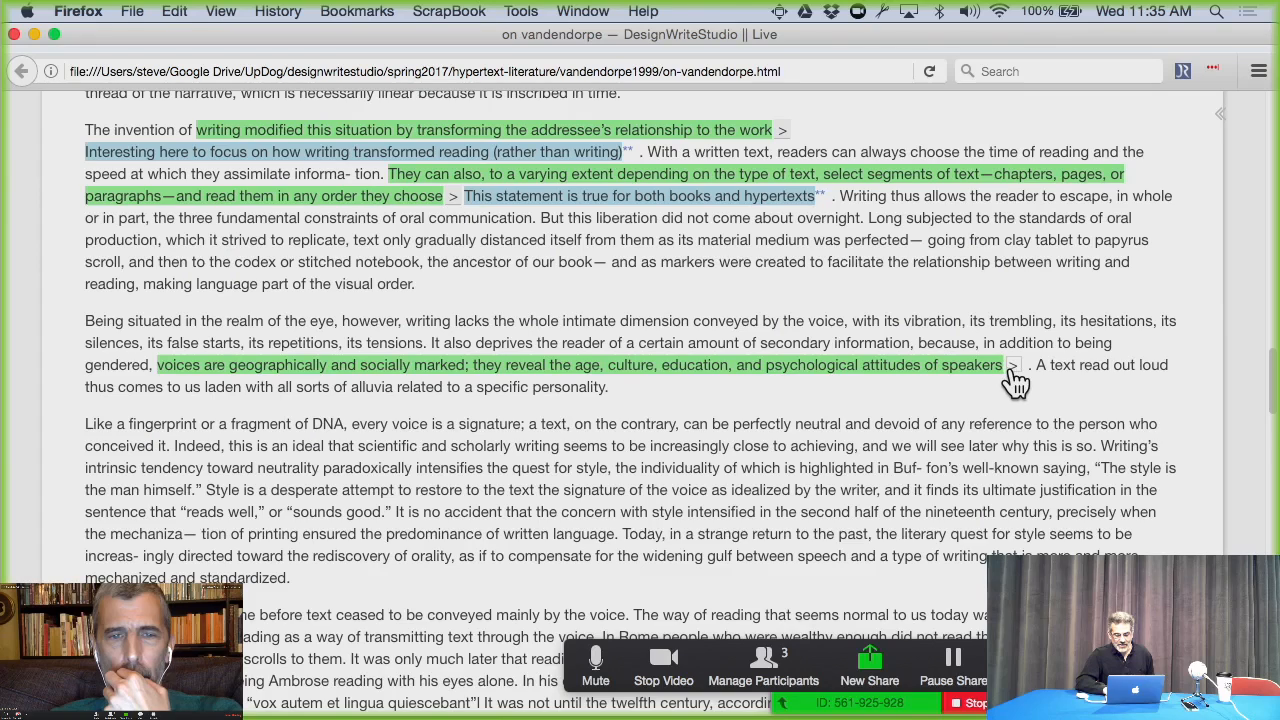
Step: Comment on the socially-marked-voices keythought that writing is also socially marked, then continue down the essay
left_click(1012, 364)
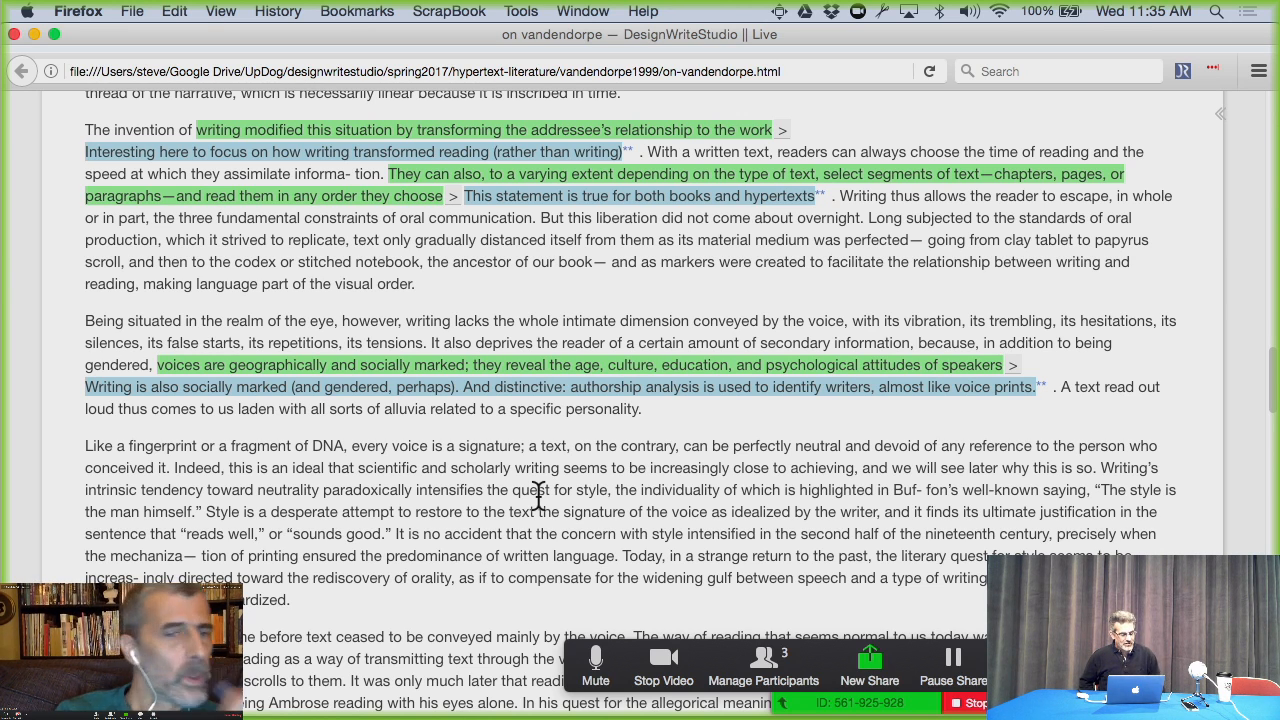
scroll("down", 3)
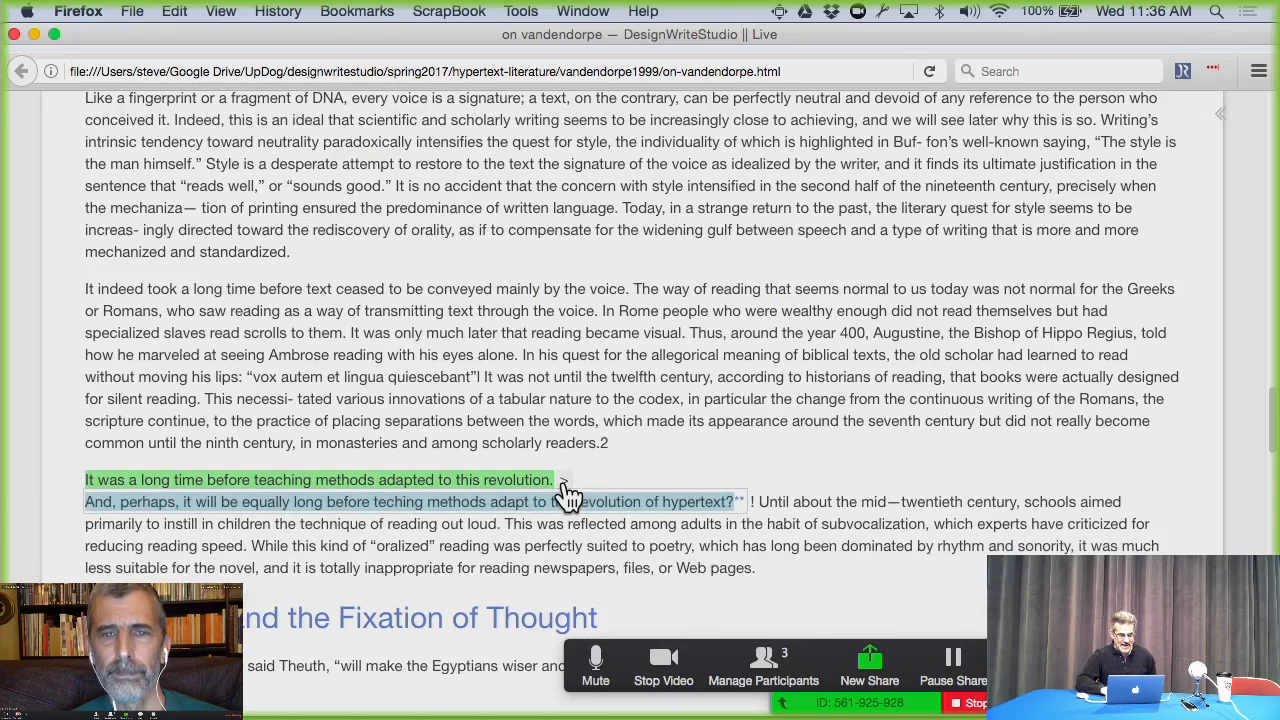
Step: Scroll to and select the Augustine and Ambrose reading passage ahead of section 03
scroll("down", 3)
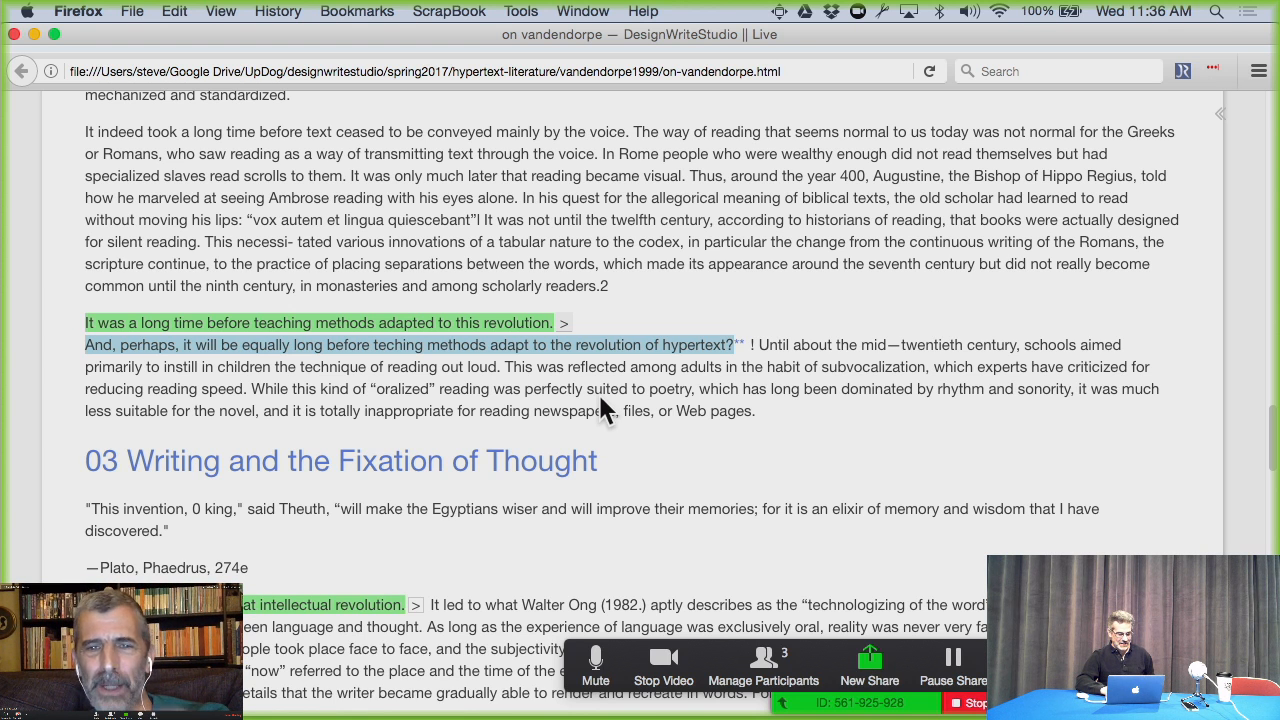
scroll("down", 3)
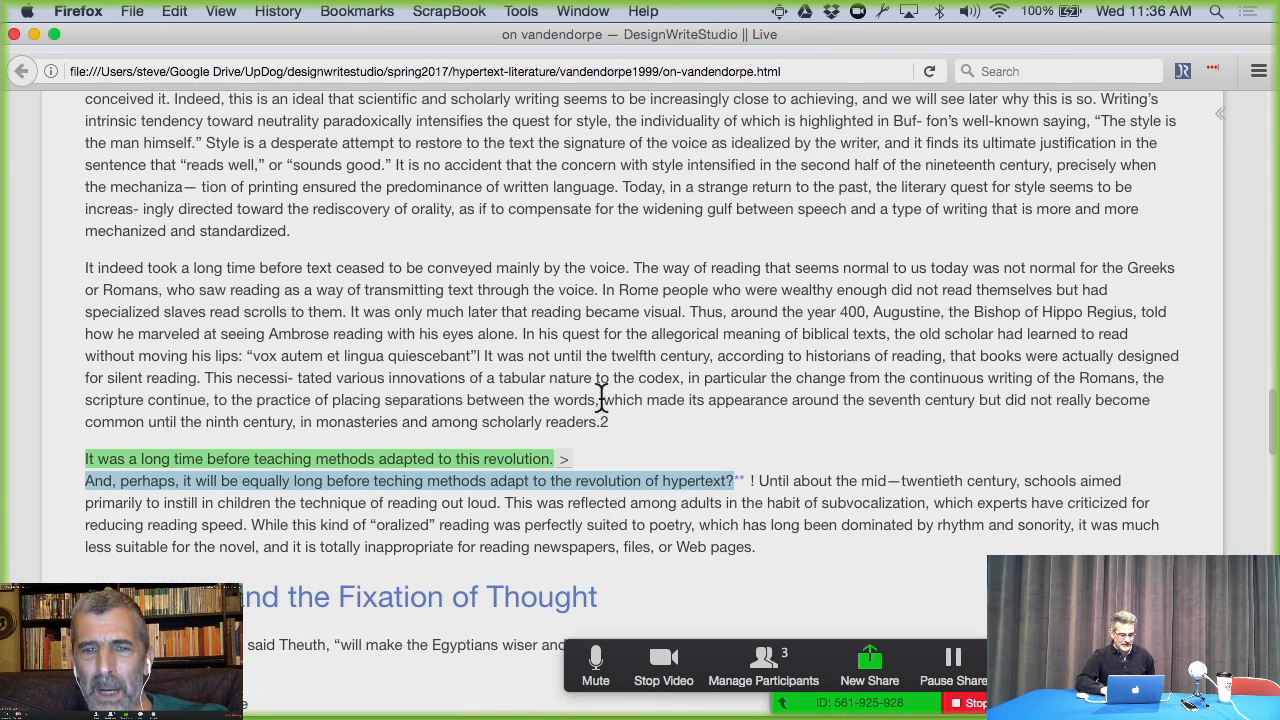
scroll("down", 3)
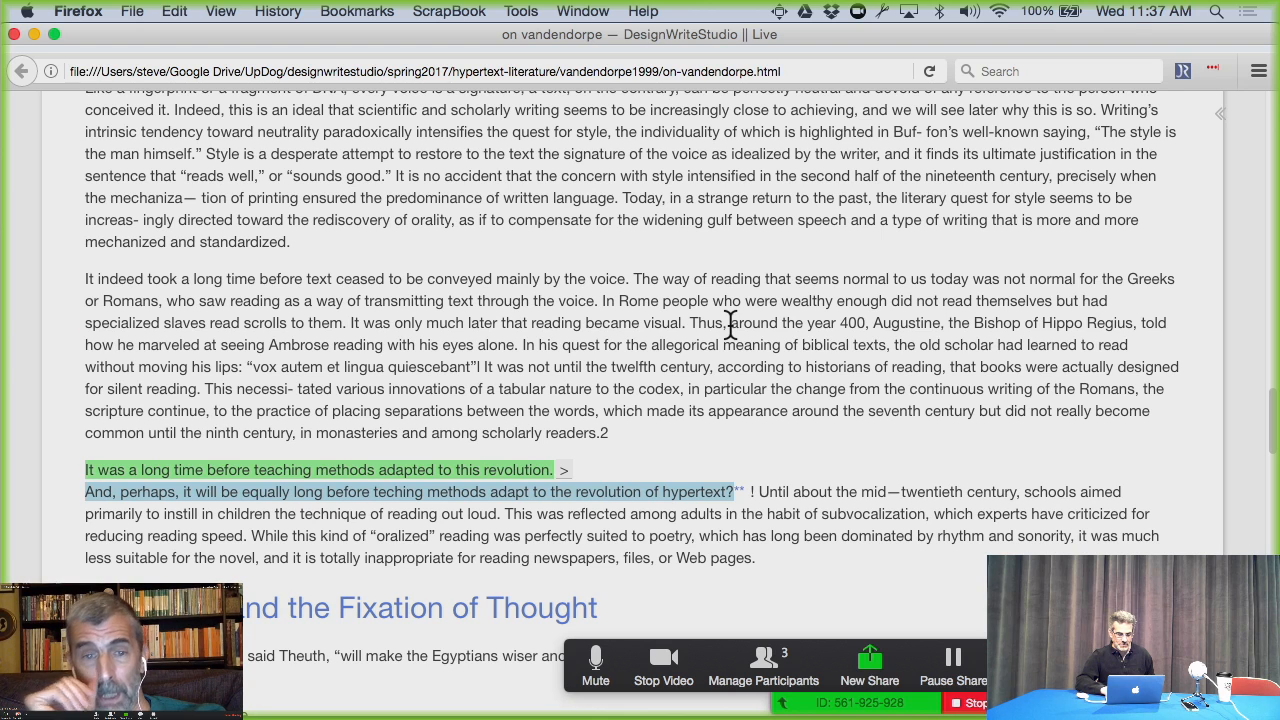
mouse_move(696, 324)
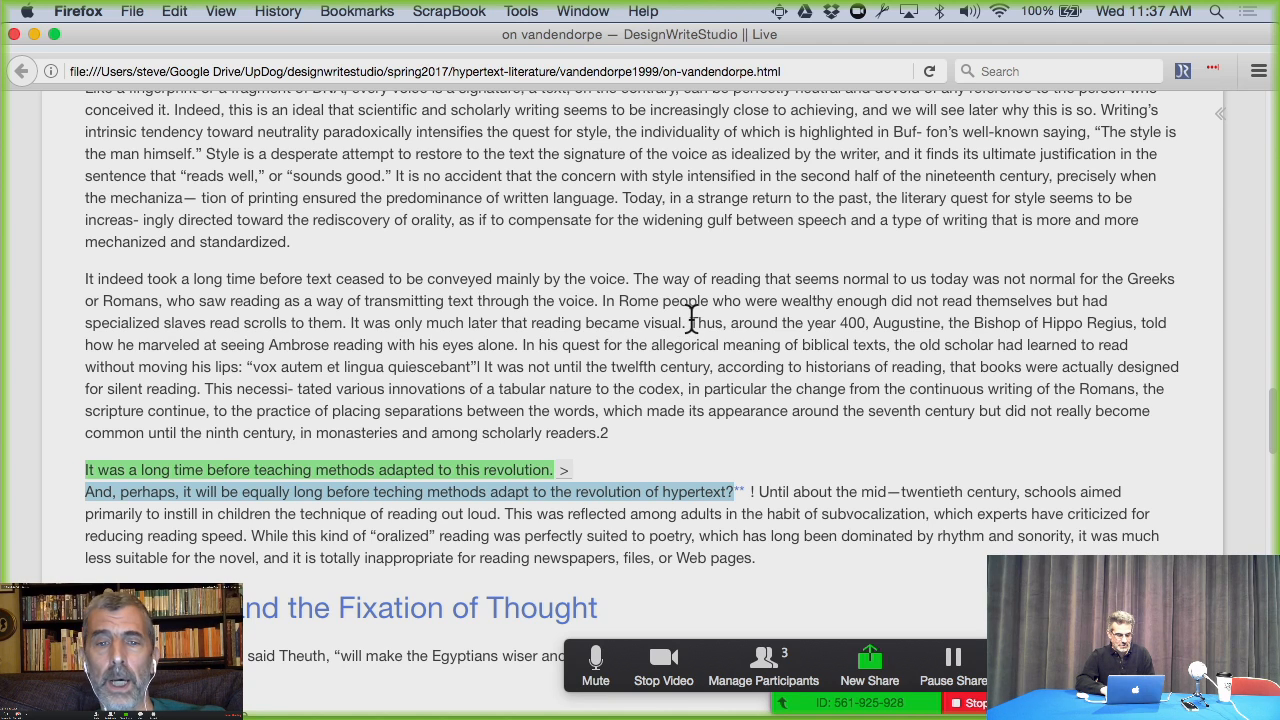
left_click_drag(690, 322, 524, 368)
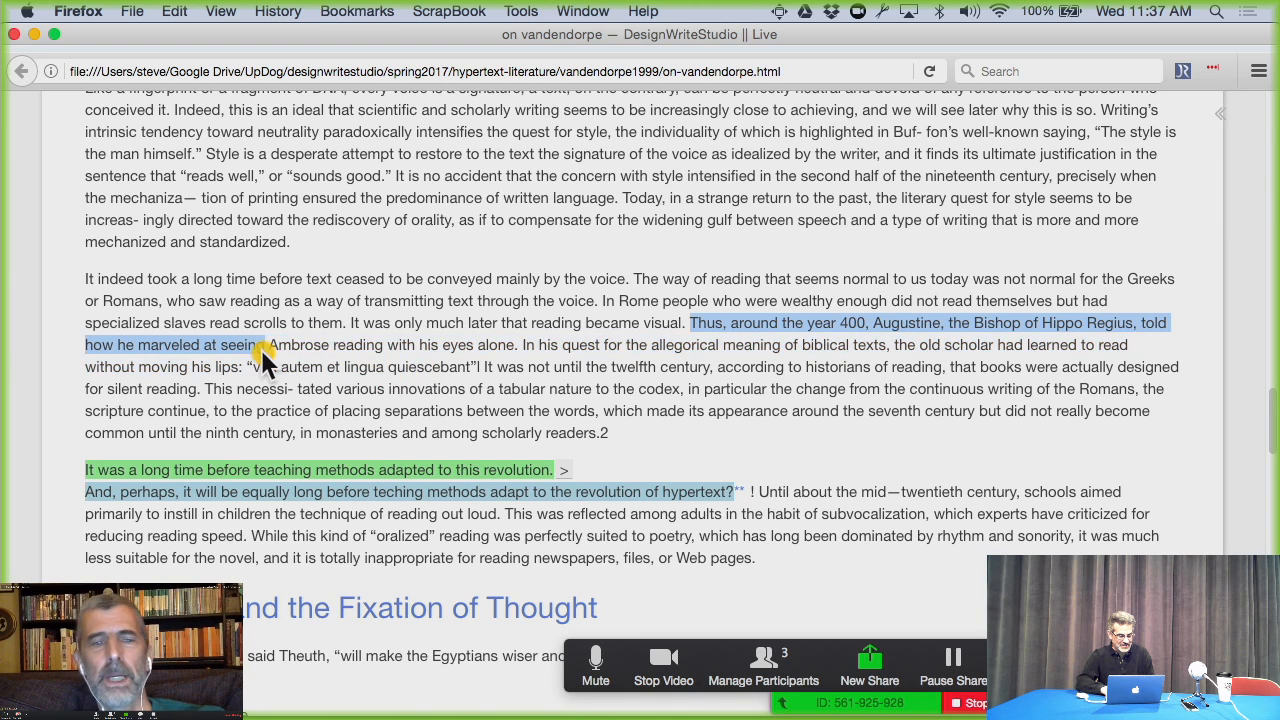
left_click_drag(264, 344, 240, 368)
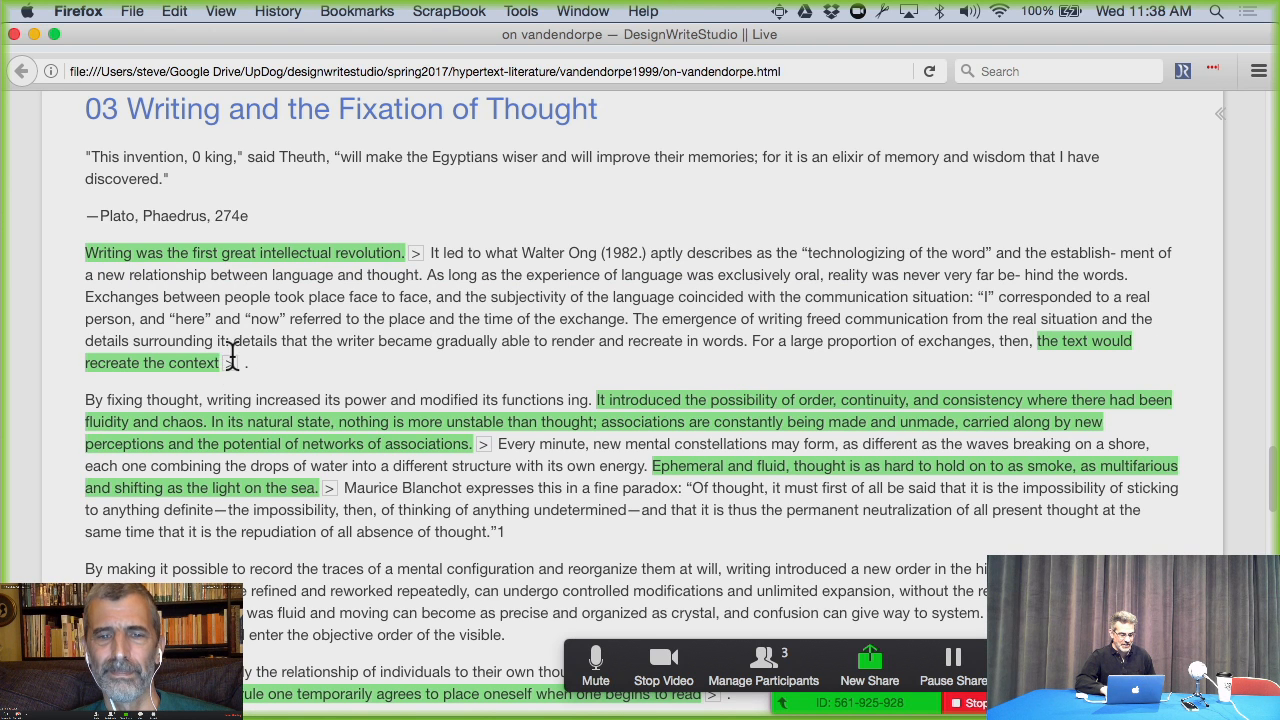
Step: Reveal the comment on 'Writing was the first great intellectual revolution' and view the Text and context keythought
left_click(416, 252)
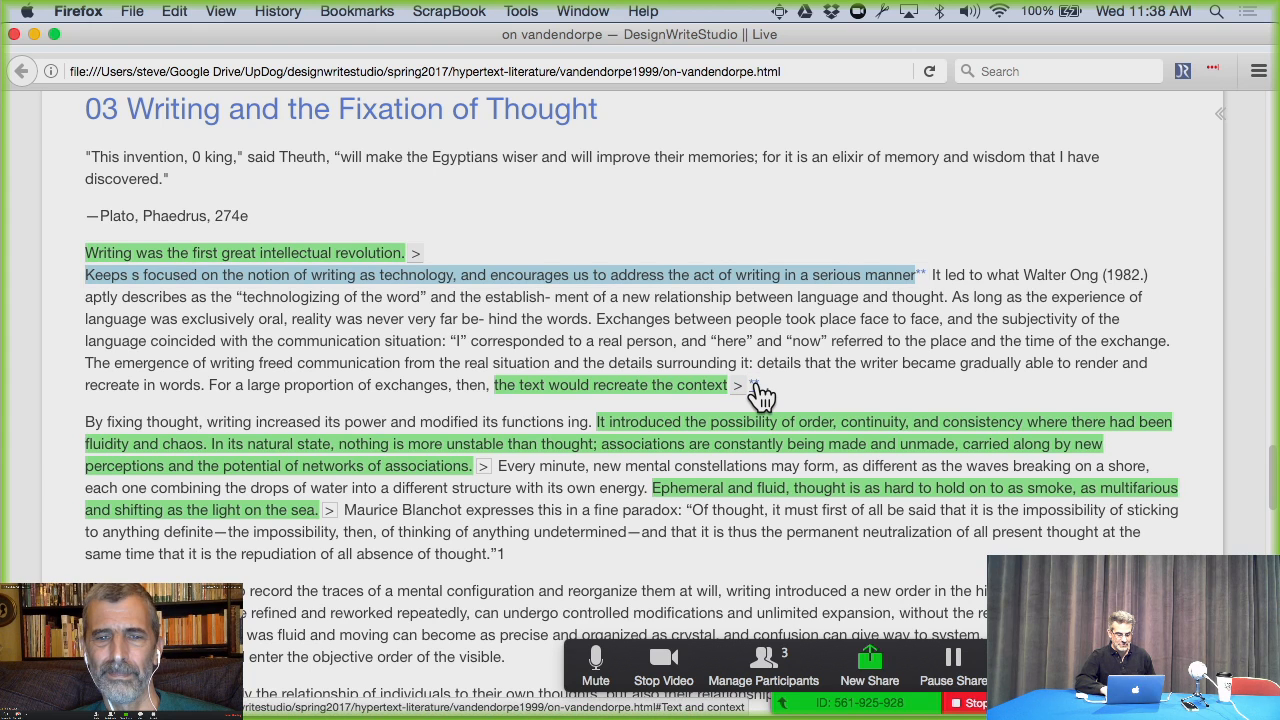
left_click(736, 384)
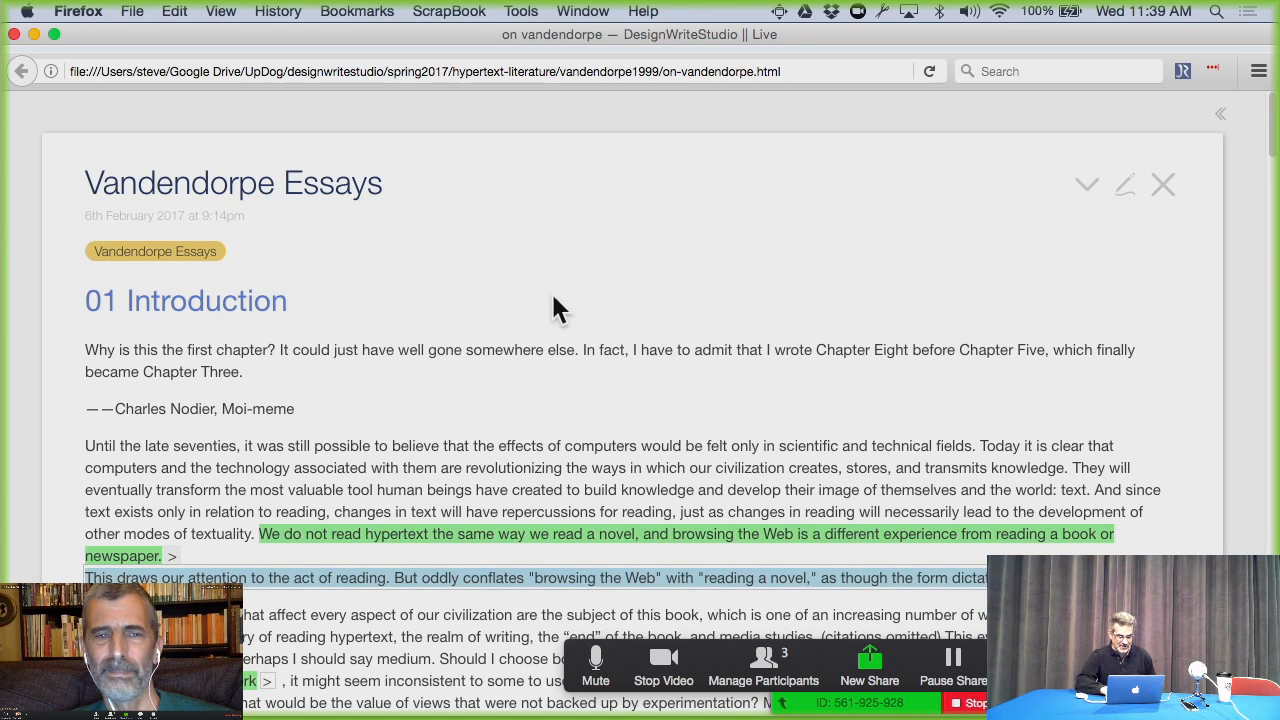
scroll("down", 3)
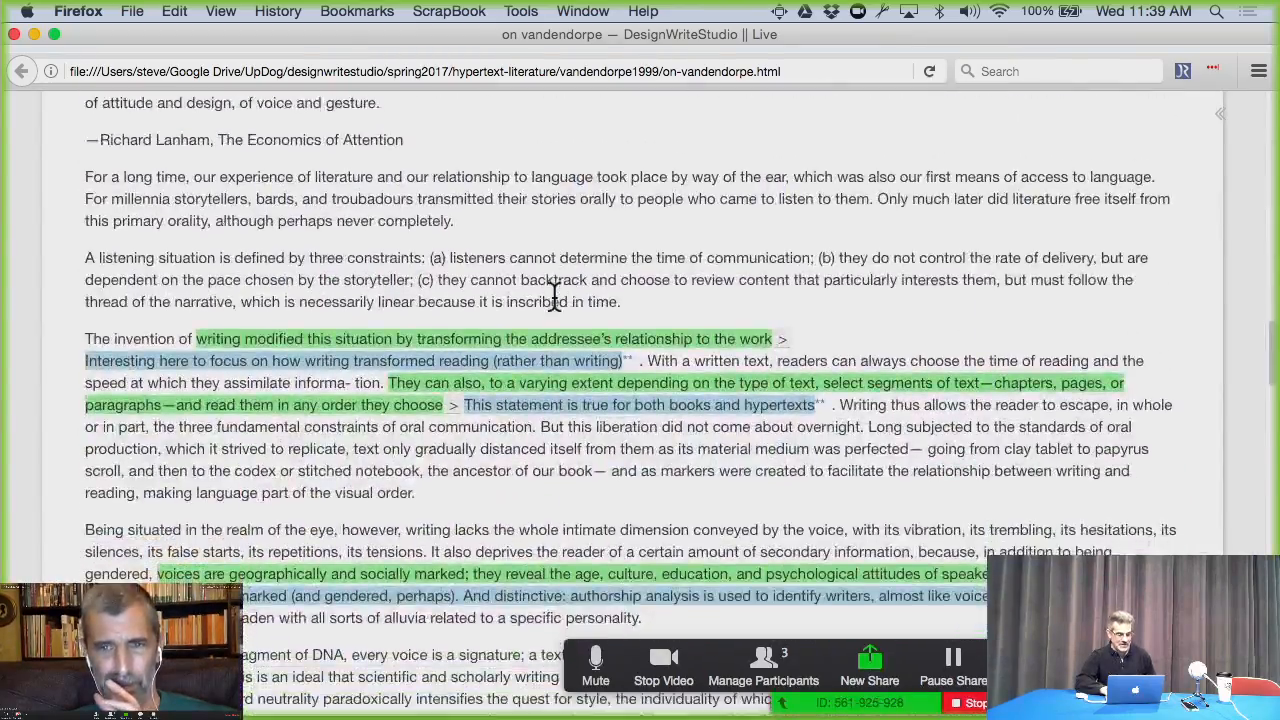
scroll("down", 3)
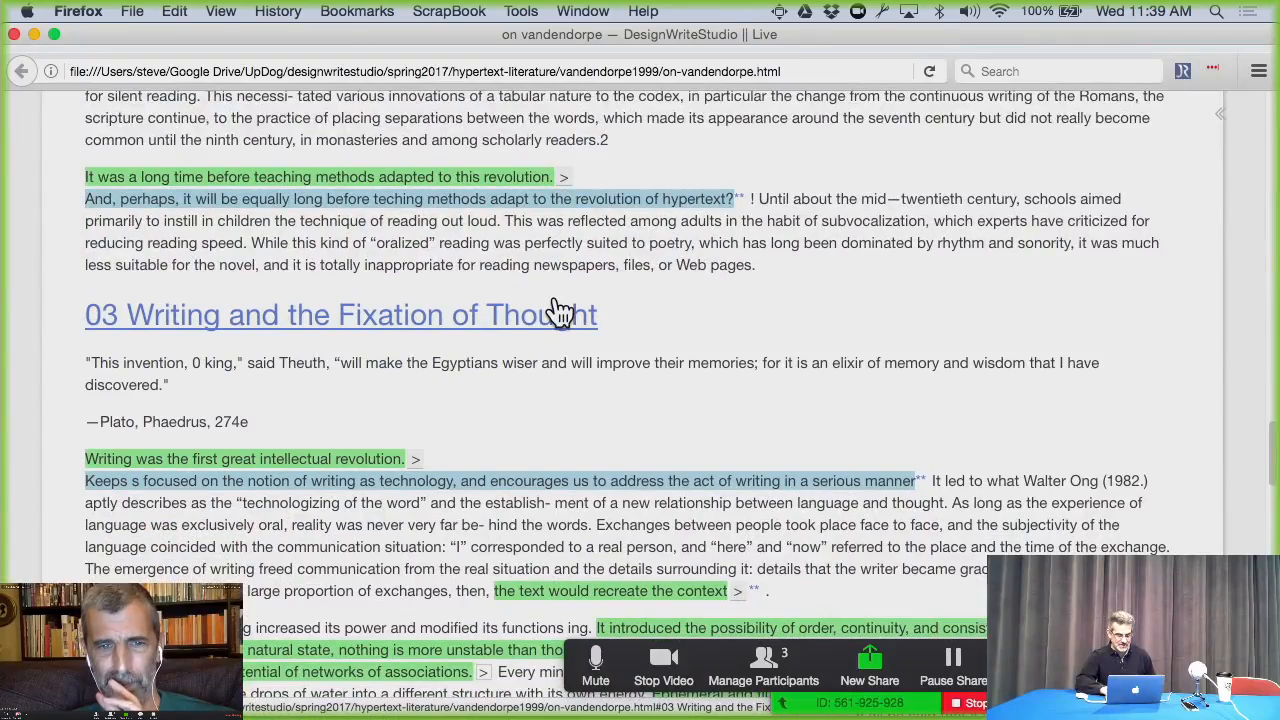
scroll("down", 3)
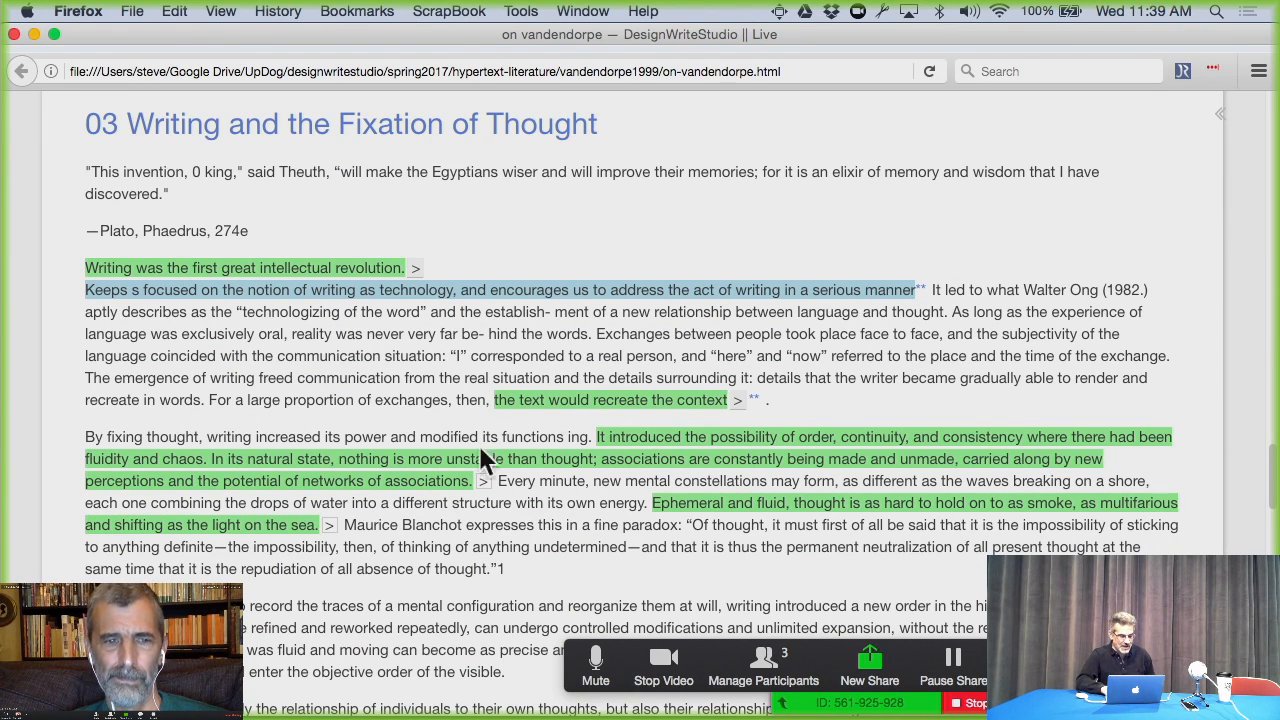
Step: Show the order-versus-chaos keythought's comment inline and scroll on toward section 04
scroll("down", 3)
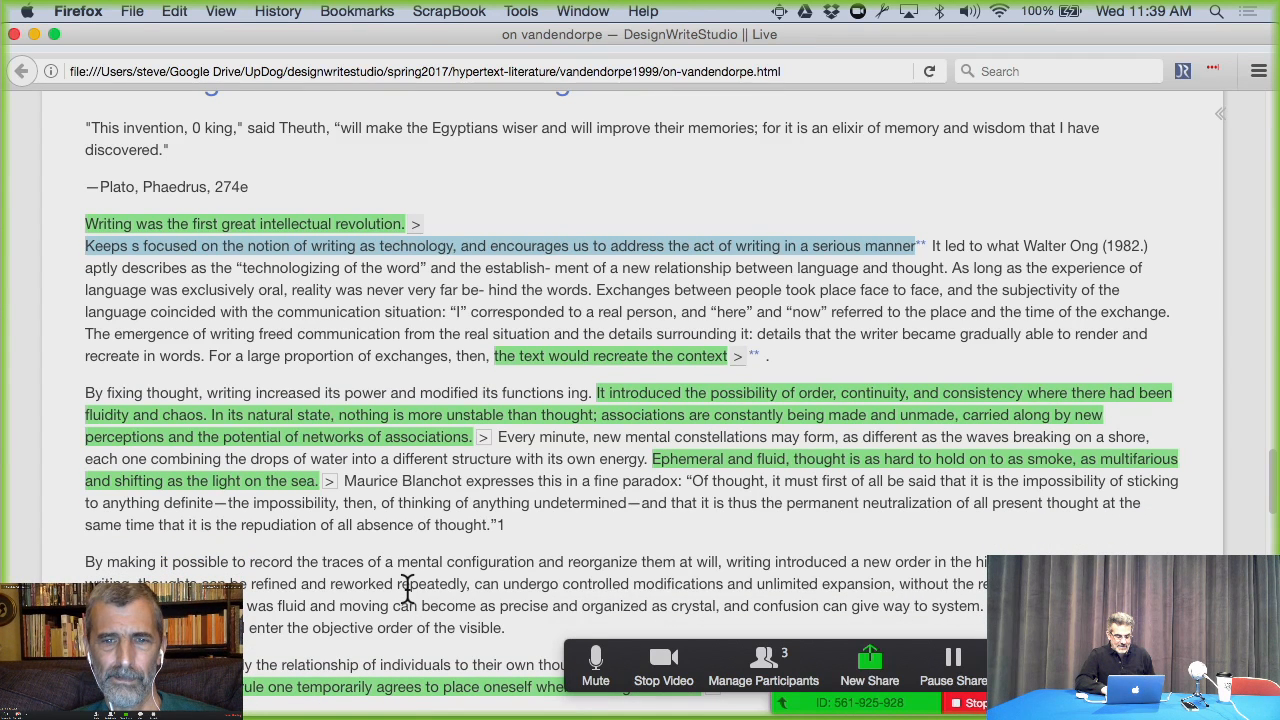
left_click(484, 436)
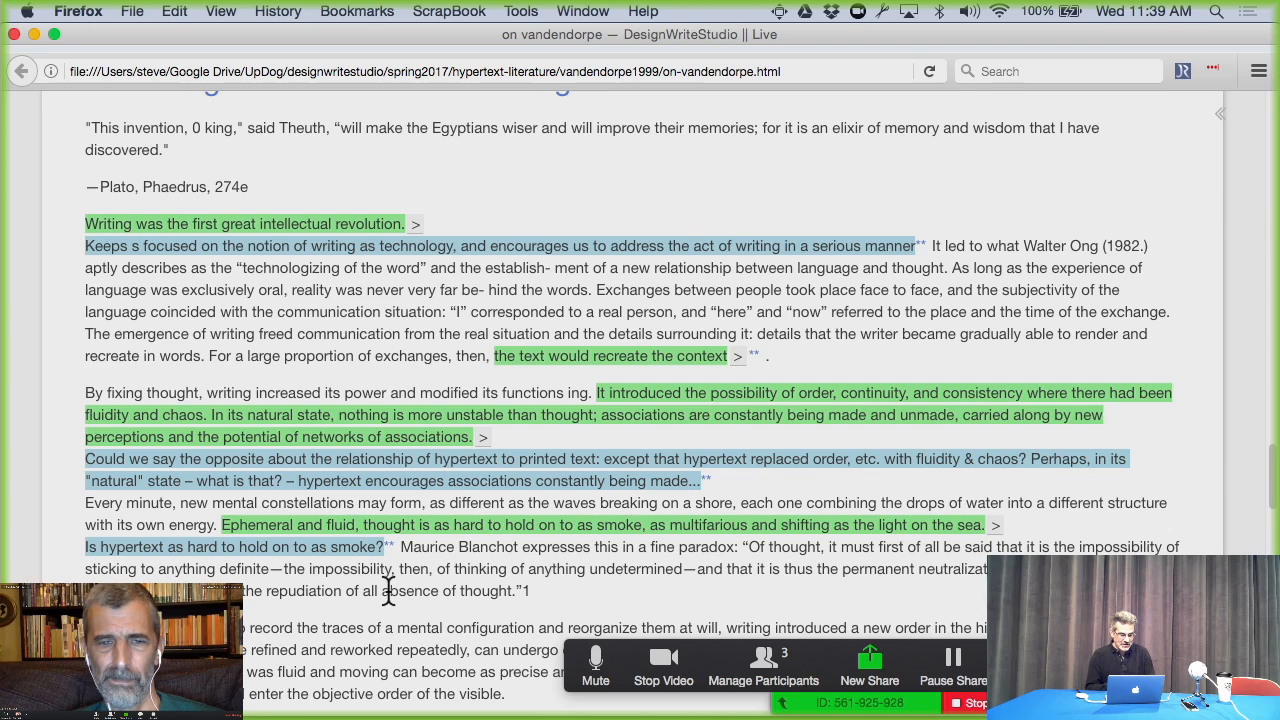
scroll("down", 3)
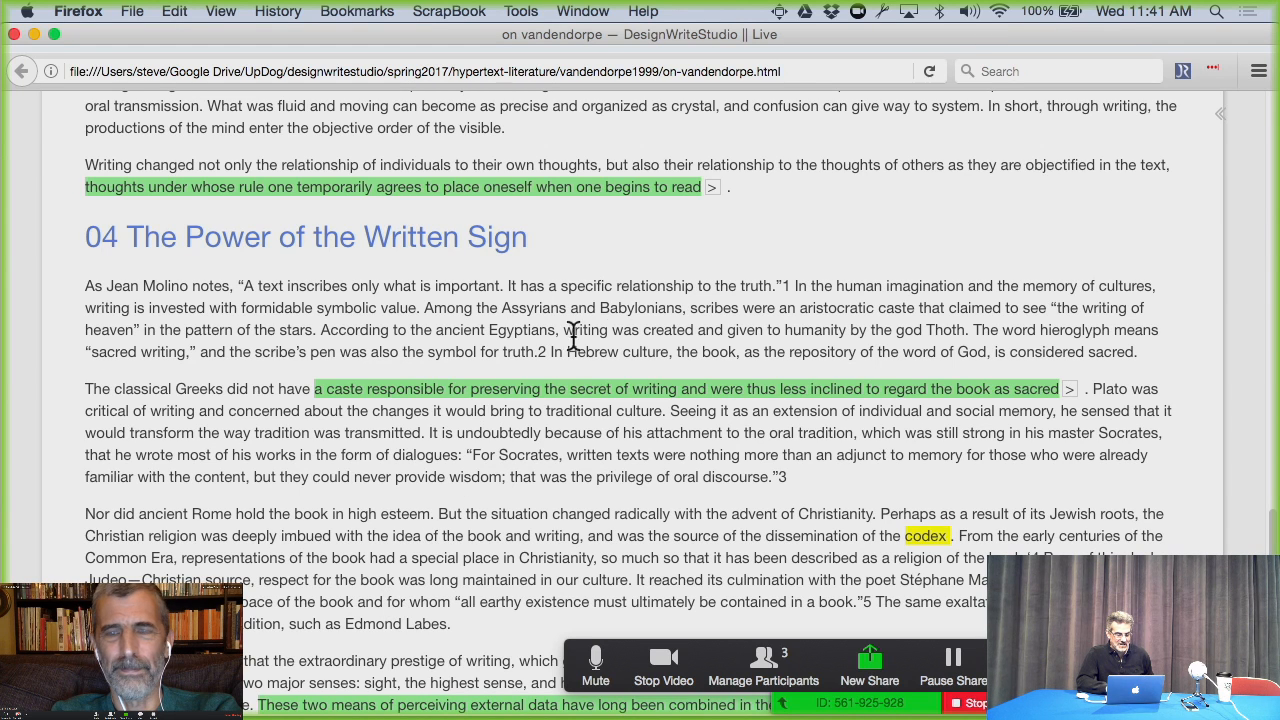
Step: Reveal the inline comment on the reading-rule keythought passage
left_click(712, 188)
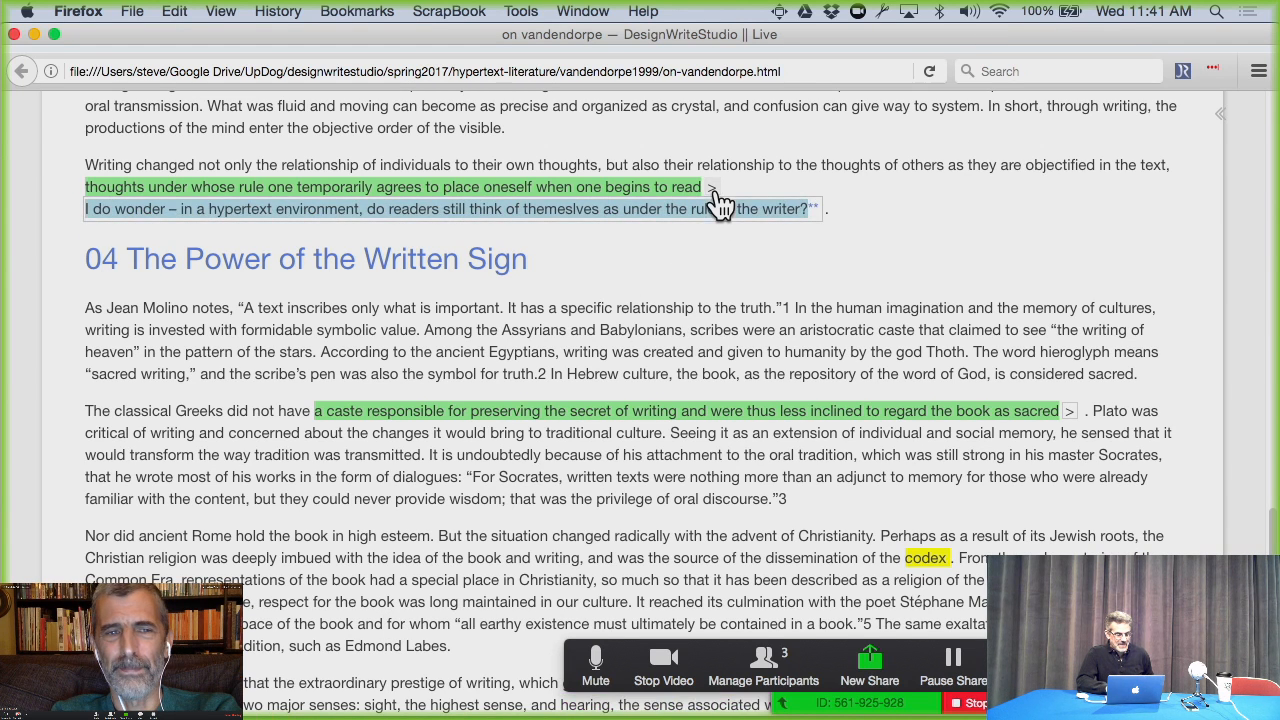
mouse_move(720, 284)
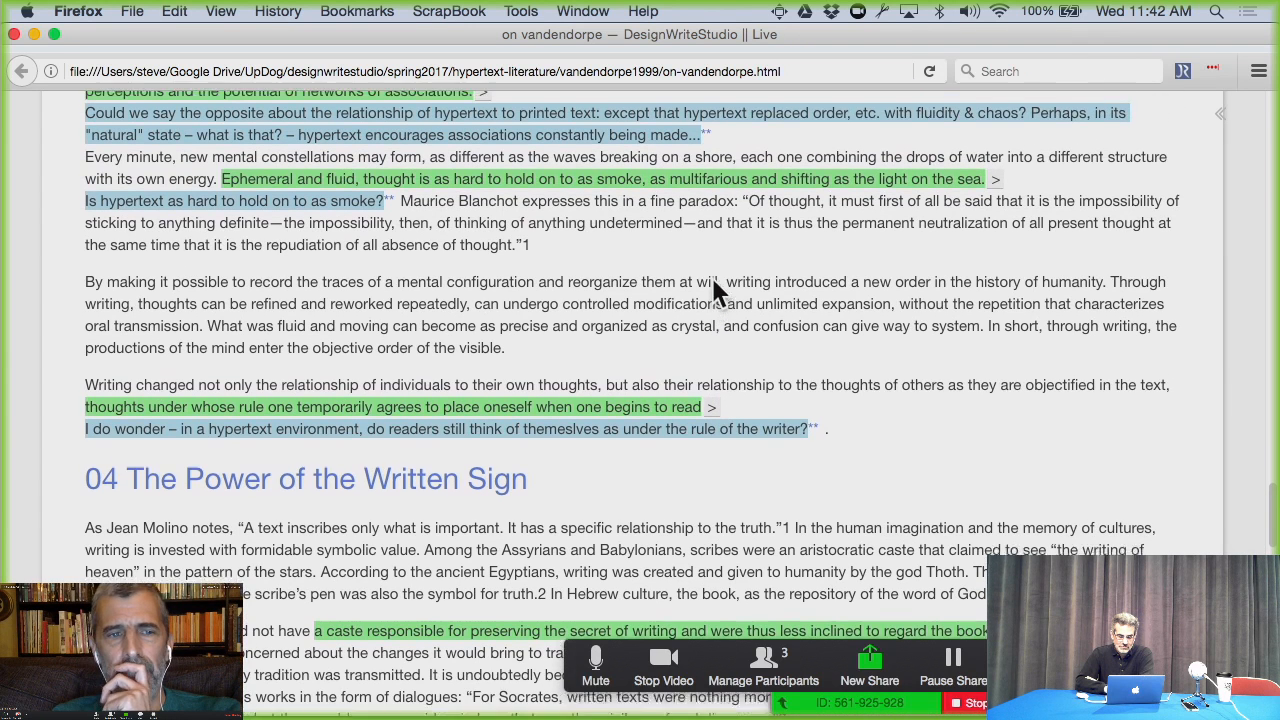
Step: Navigate to the '03 Writing and the Fixation of Thought' tiddler via its Vandendorpe Essays tag
scroll("down", 3)
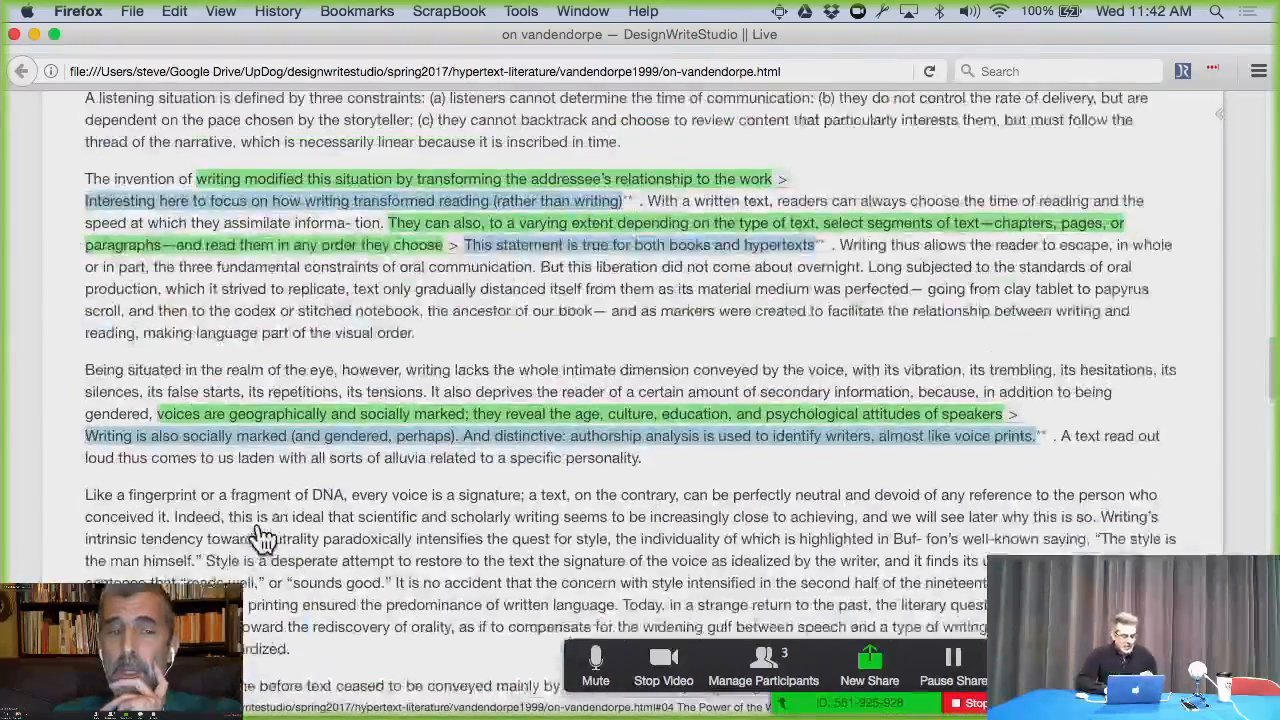
scroll("down", 3)
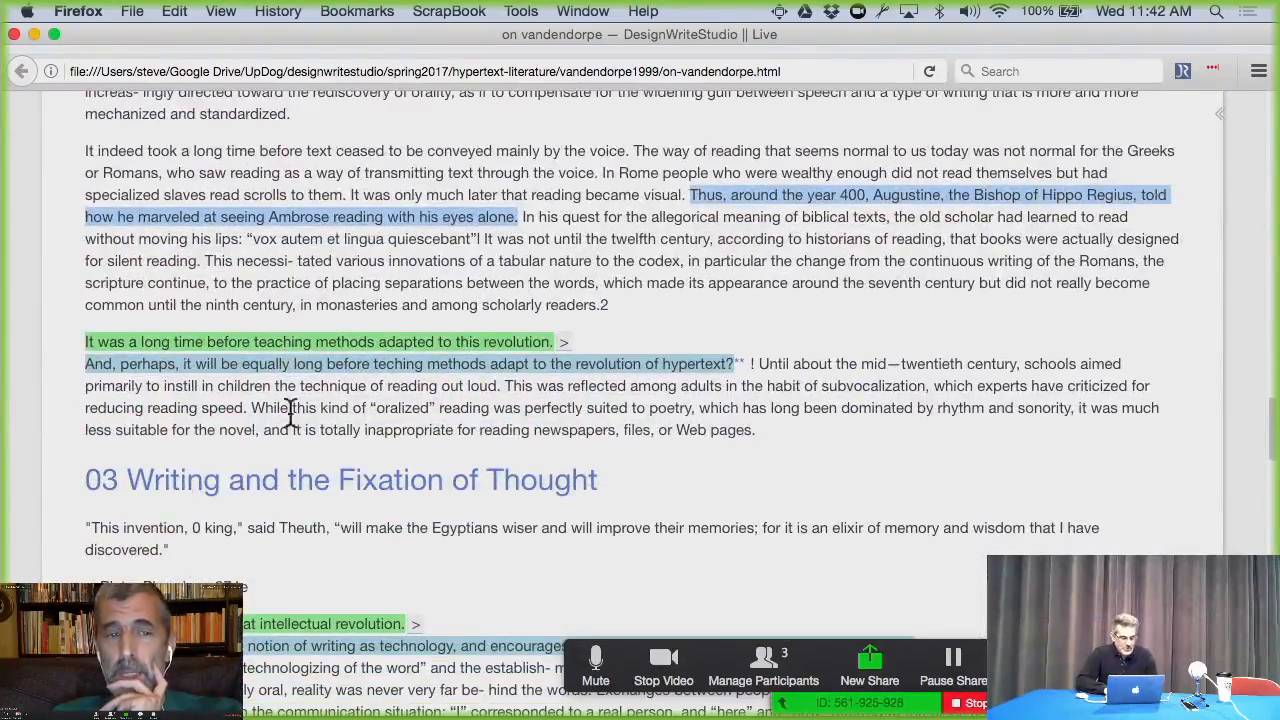
scroll("down", 3)
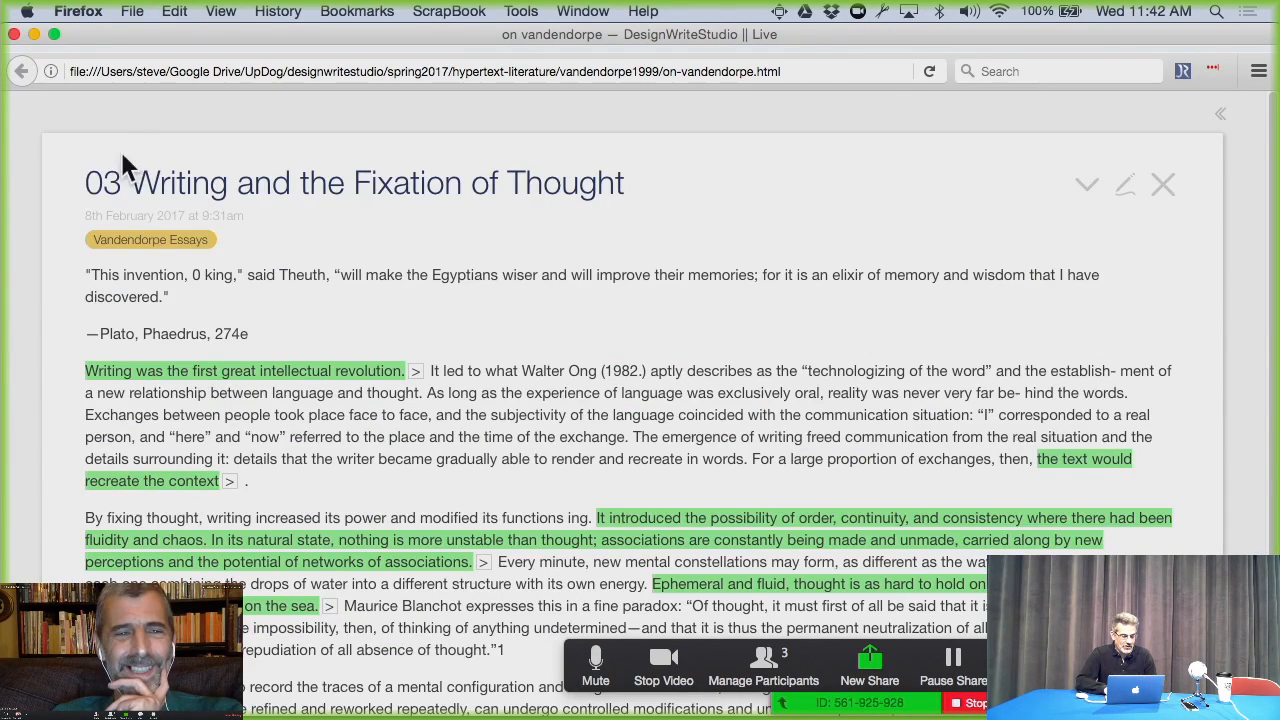
scroll("down", 3)
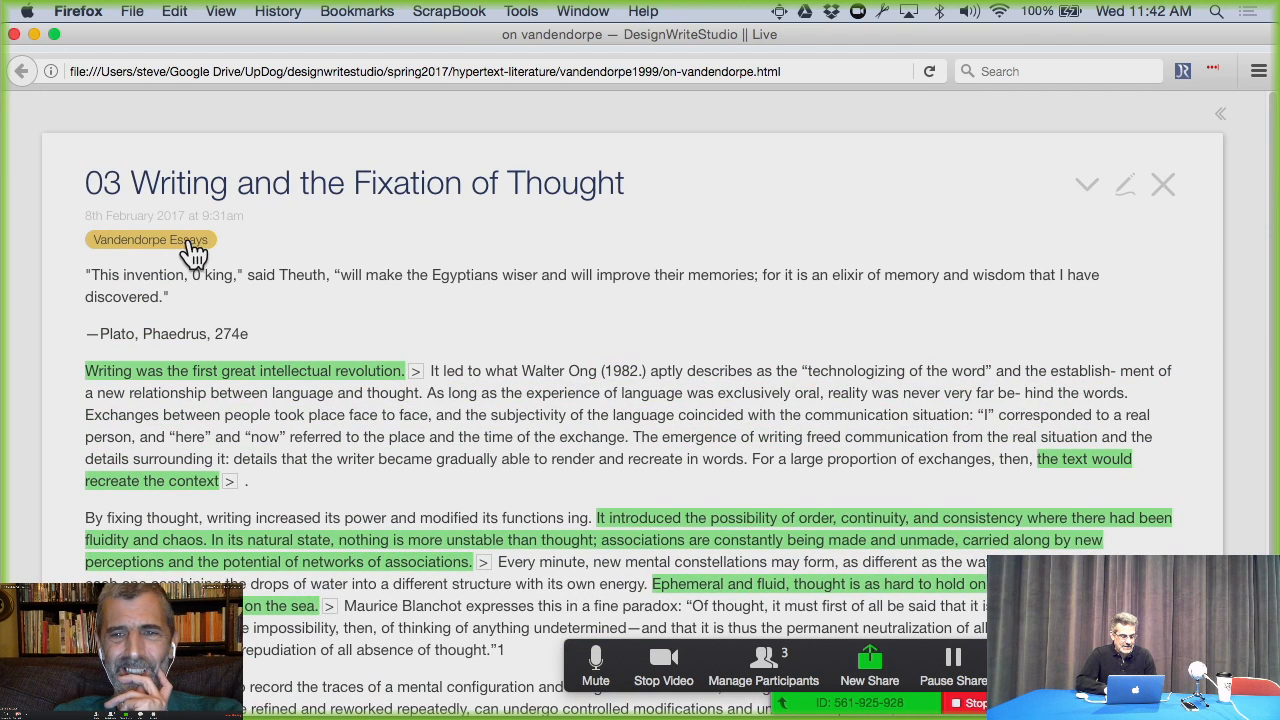
left_click(150, 240)
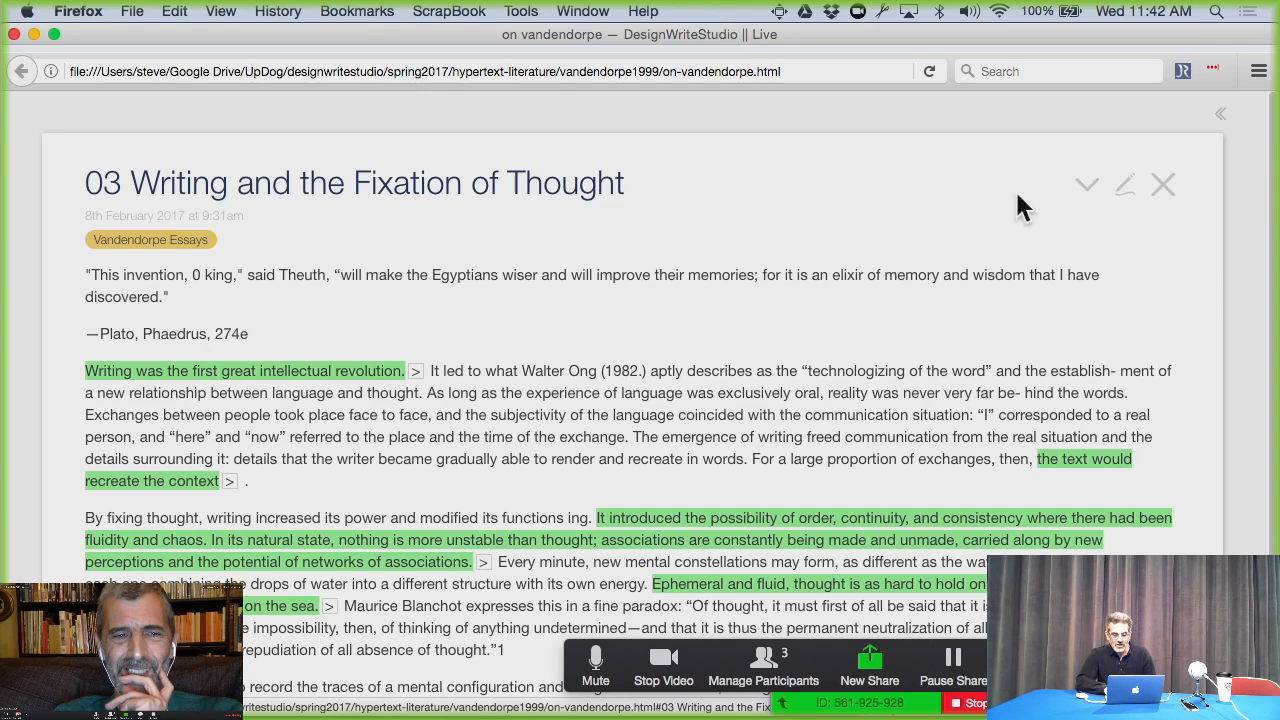
left_click(1086, 184)
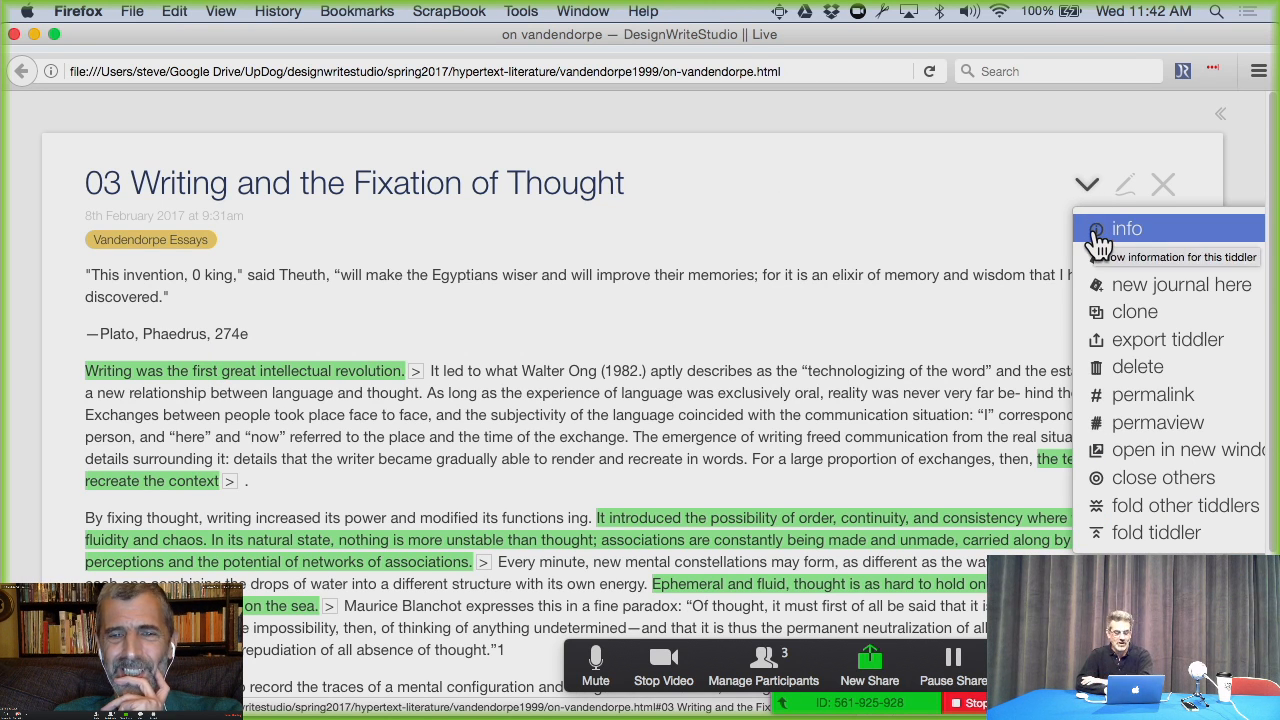
Step: View the essay tiddler's info and jump to the '03 03 By making it possible to record the traces' keythought
left_click(1128, 228)
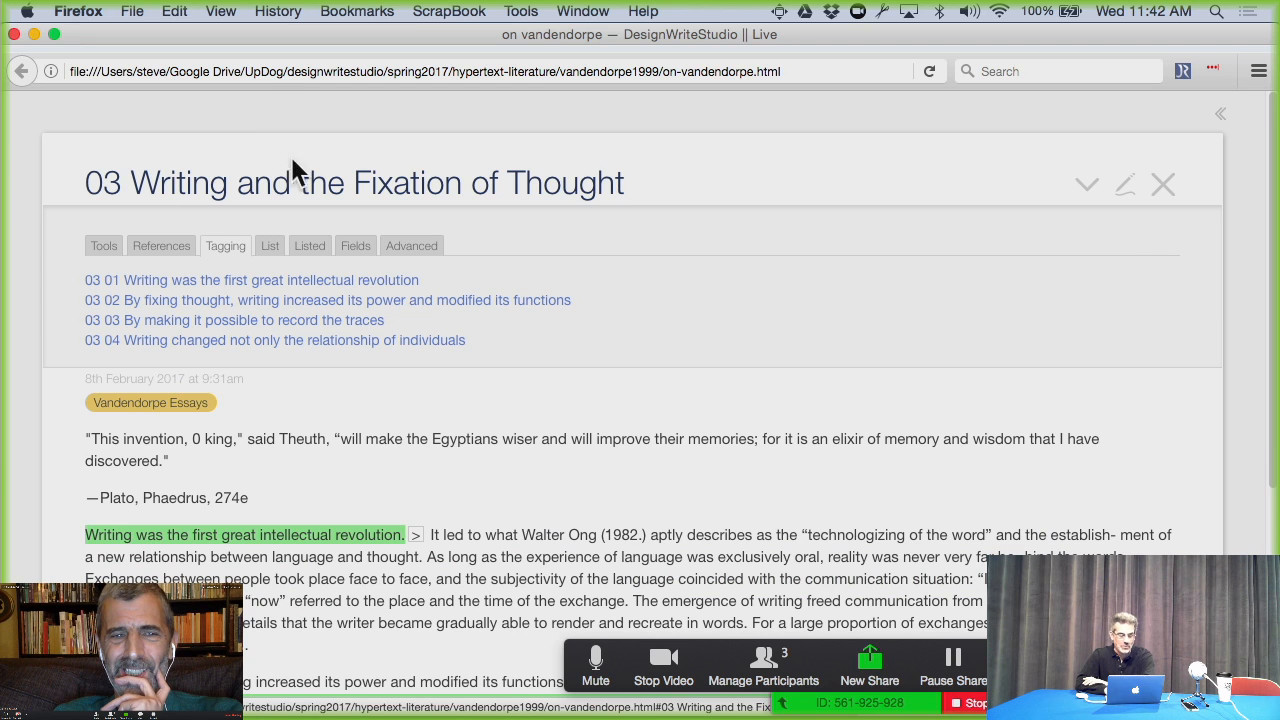
mouse_move(300, 170)
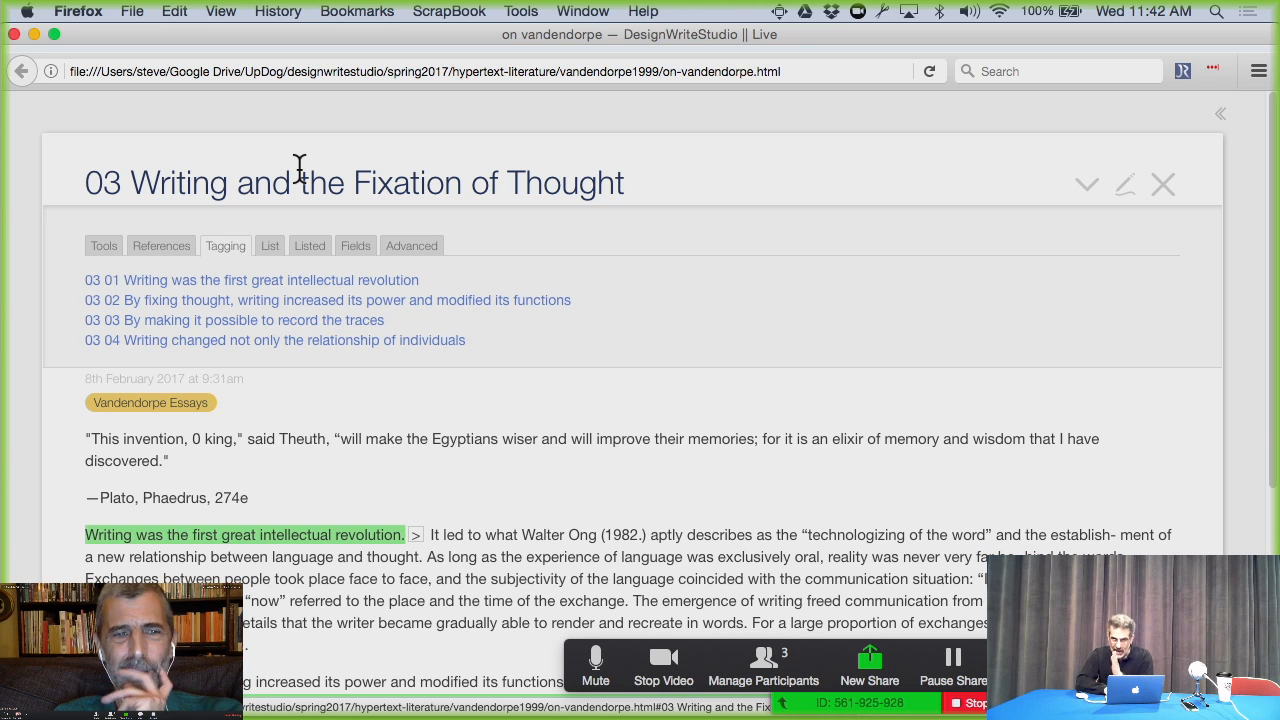
mouse_move(304, 216)
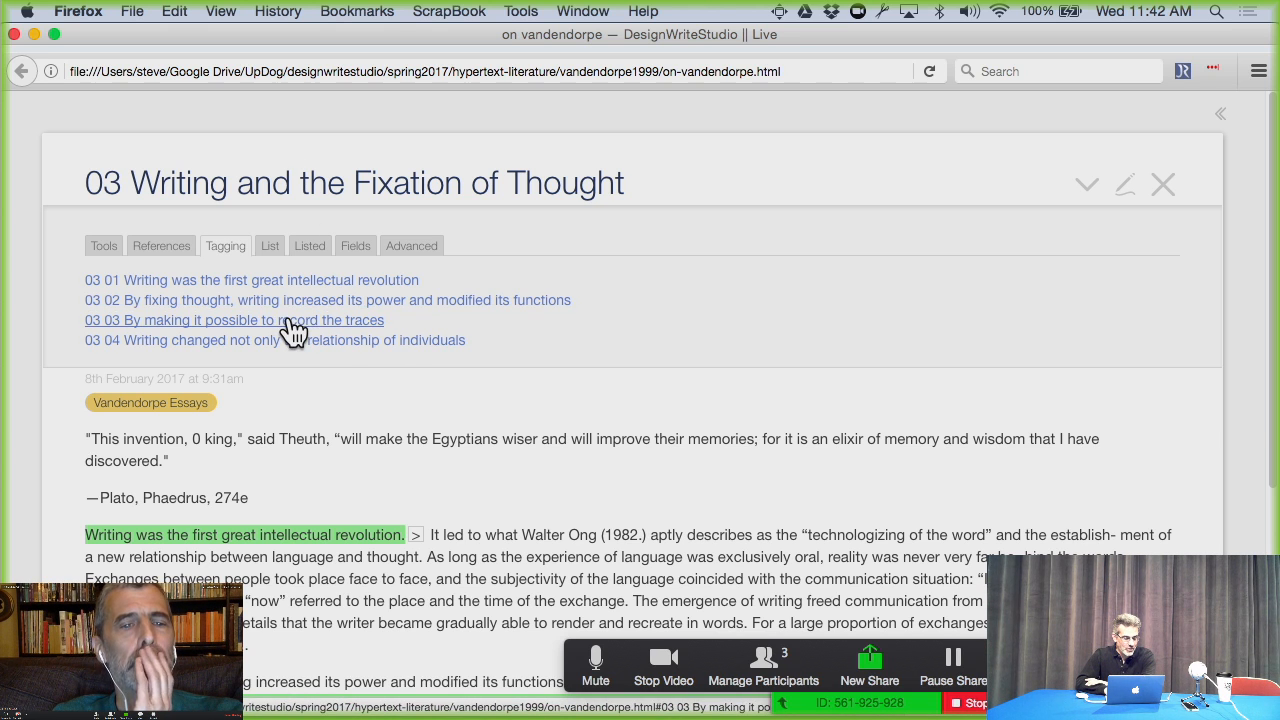
left_click(234, 320)
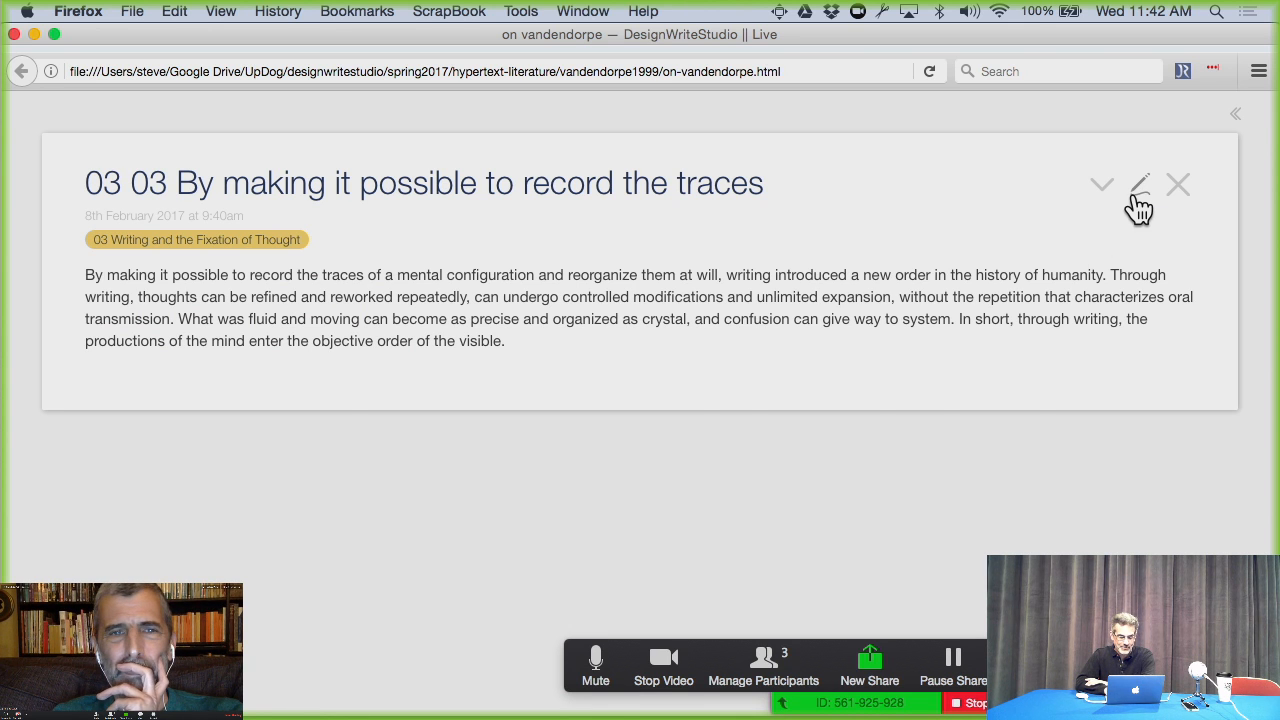
Step: Edit the 03 03 keythought and highlight only its first sentence for excision
left_click(1140, 184)
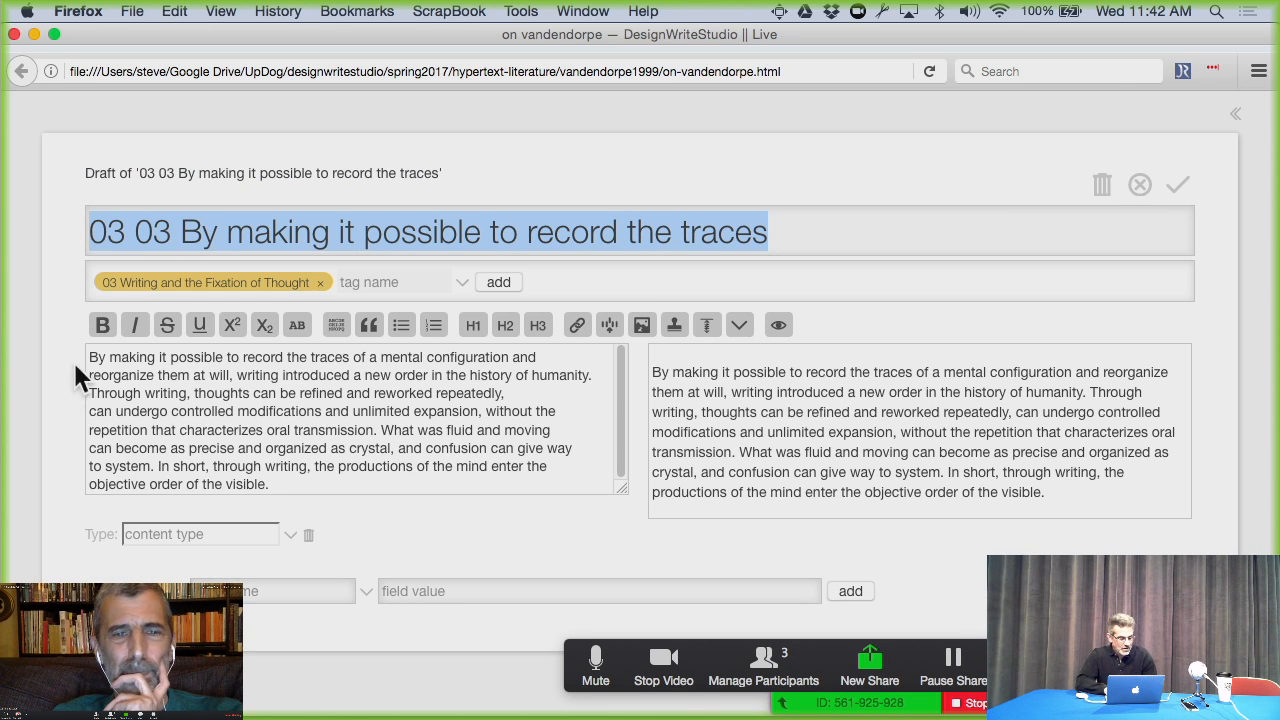
left_click(96, 356)
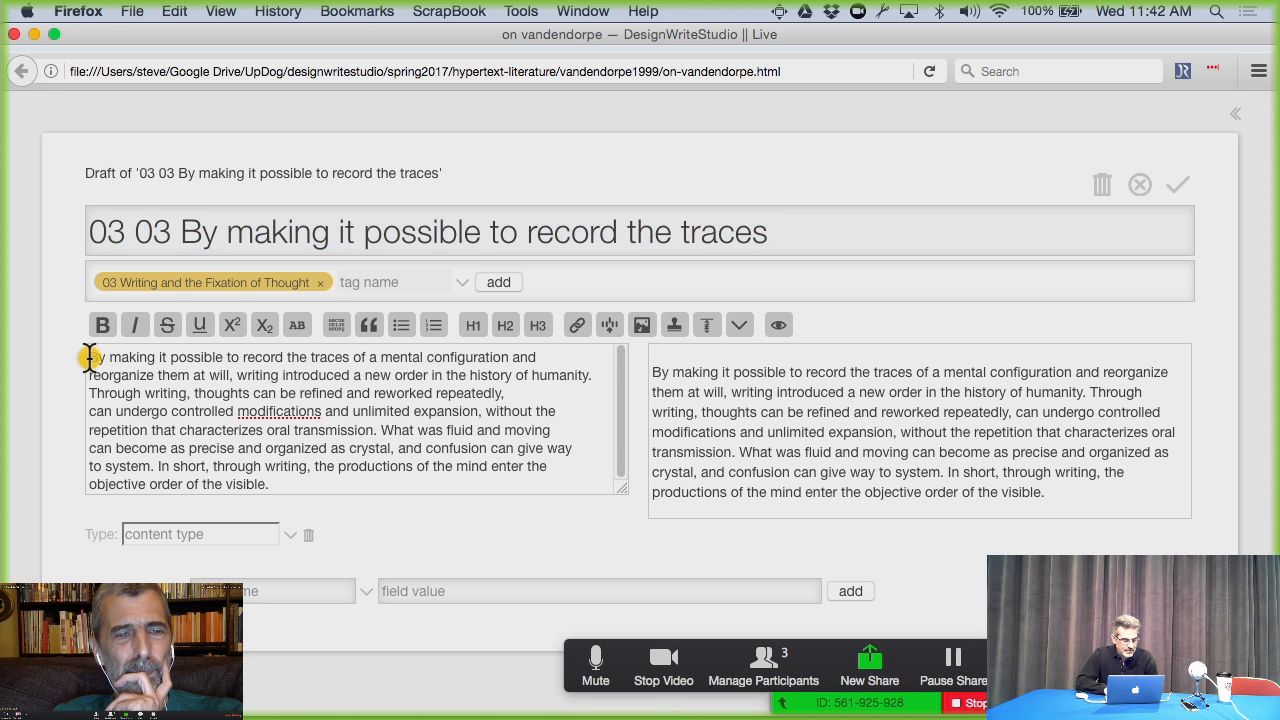
left_click_drag(88, 356, 196, 392)
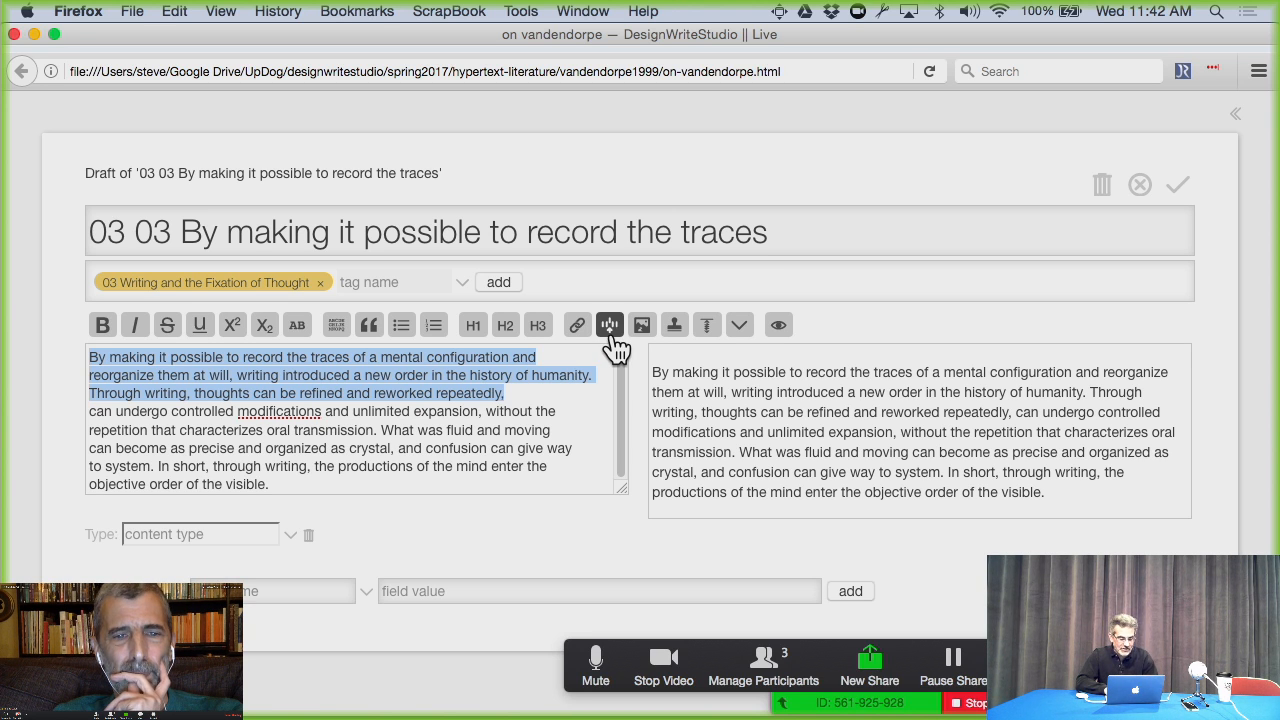
mouse_move(608, 324)
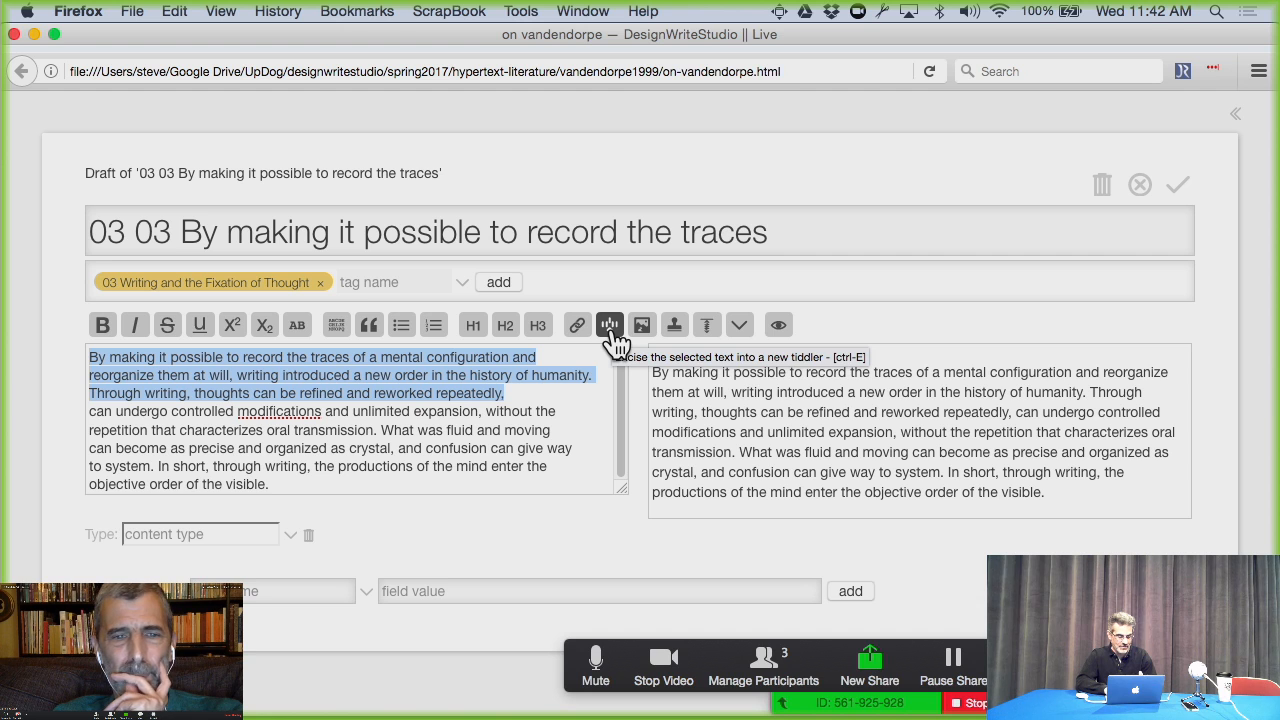
left_click(608, 324)
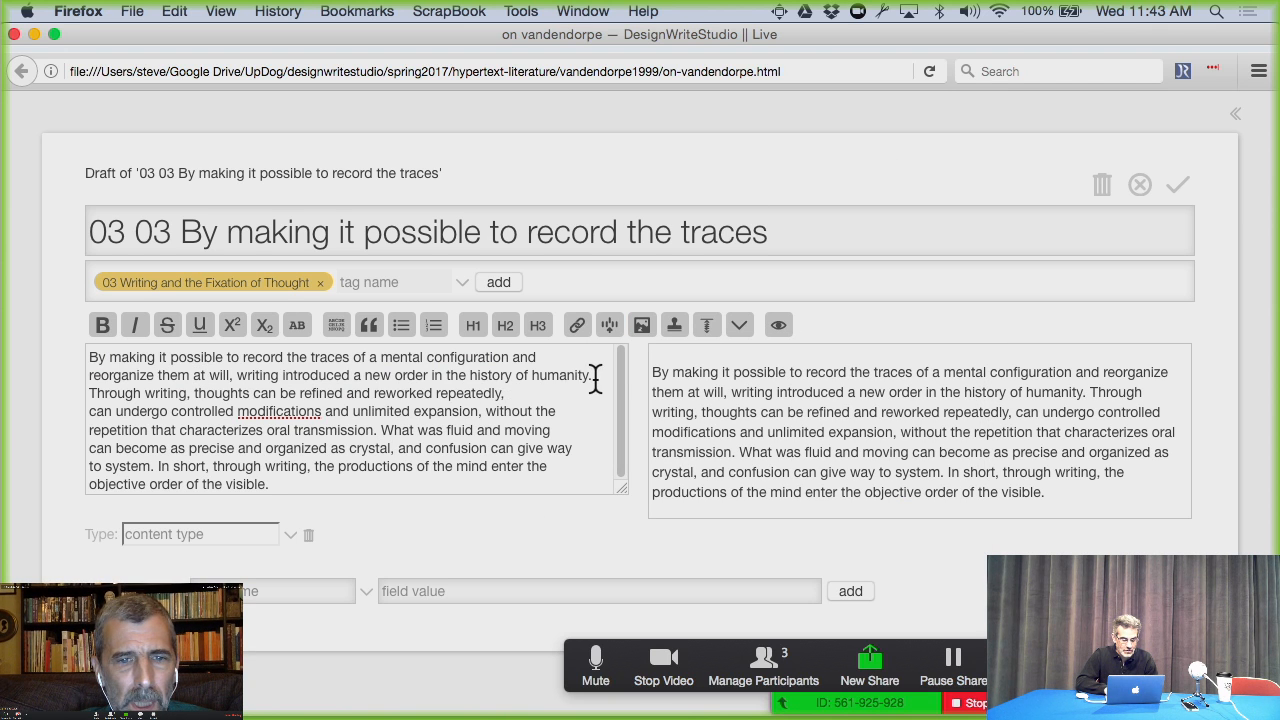
left_click_drag(88, 356, 504, 392)
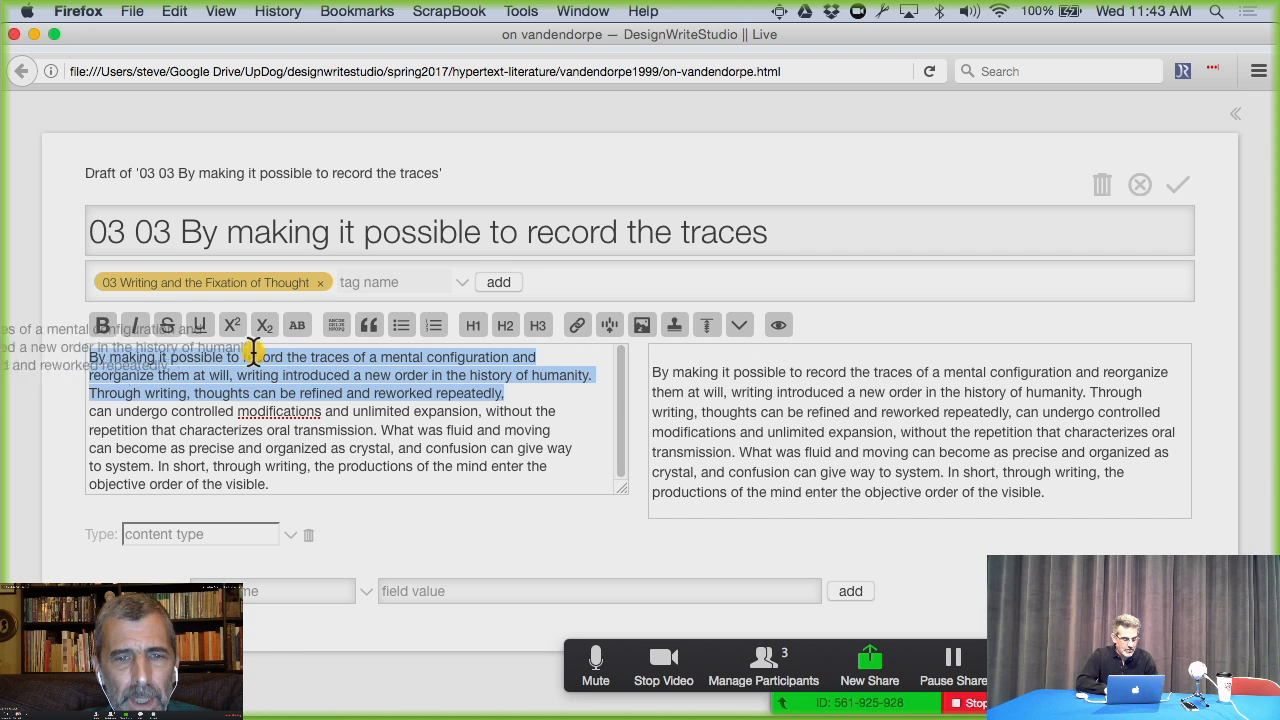
left_click(504, 392)
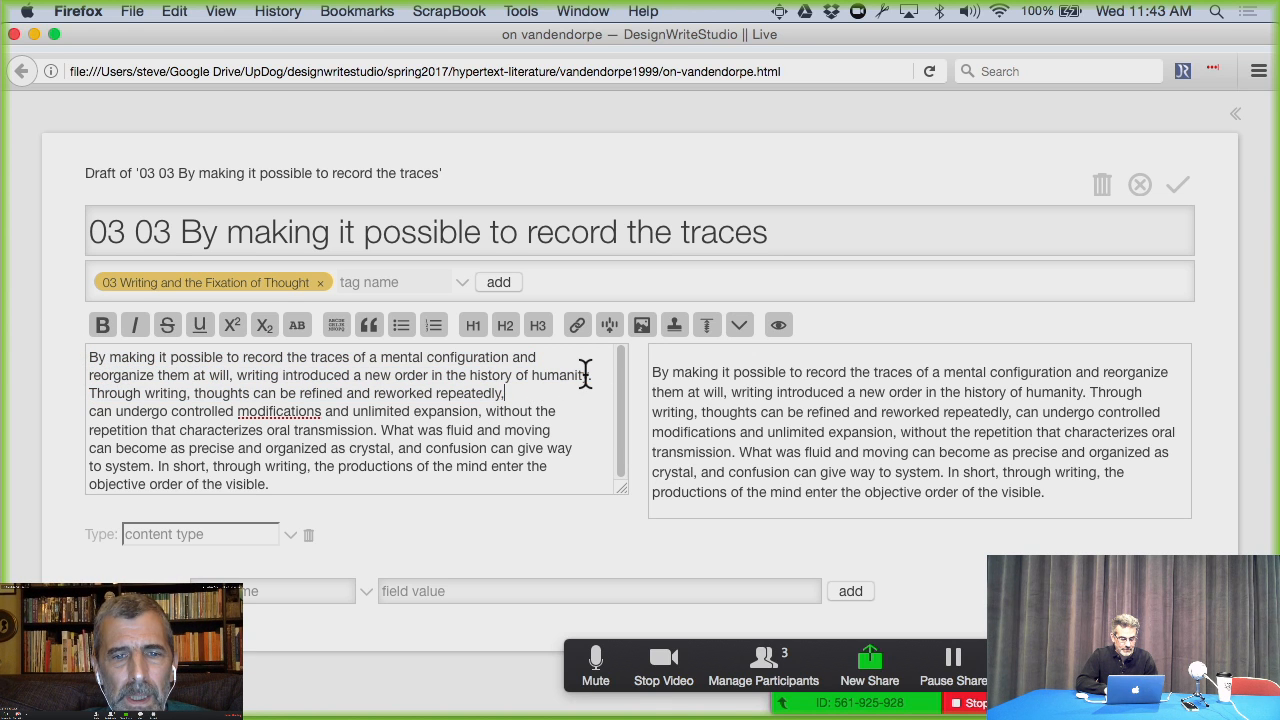
left_click_drag(88, 356, 588, 376)
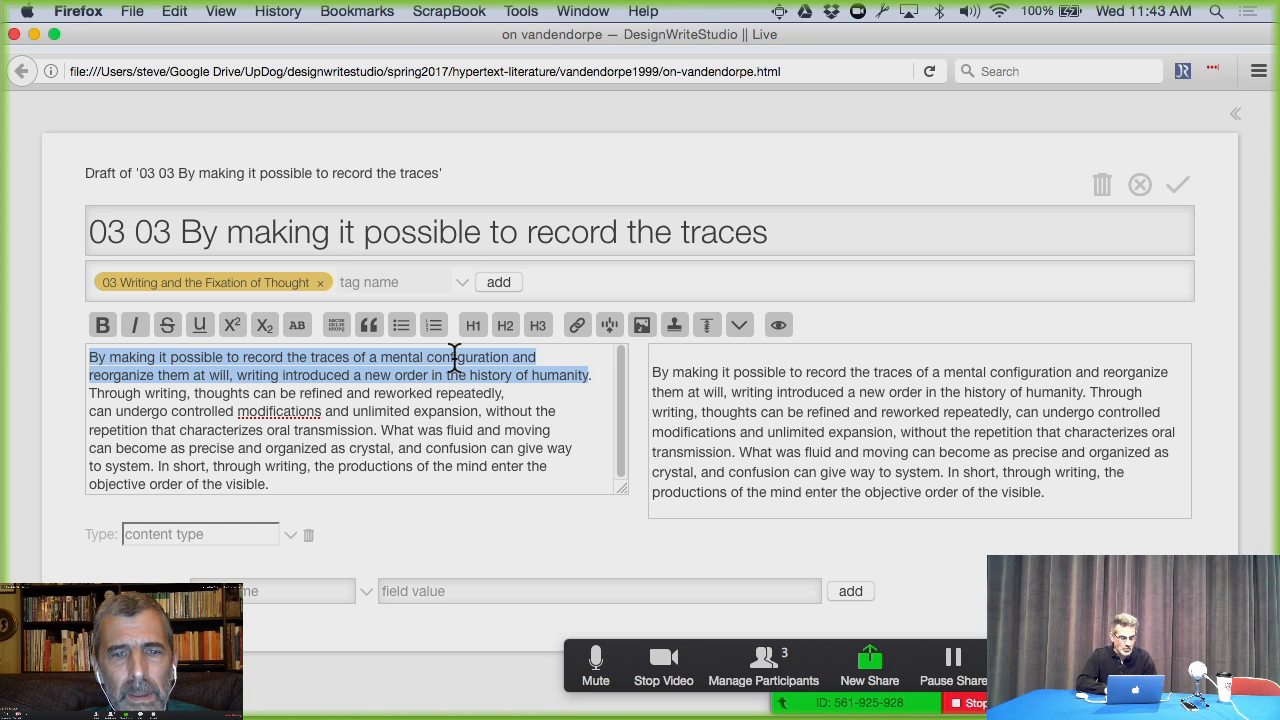
mouse_move(608, 324)
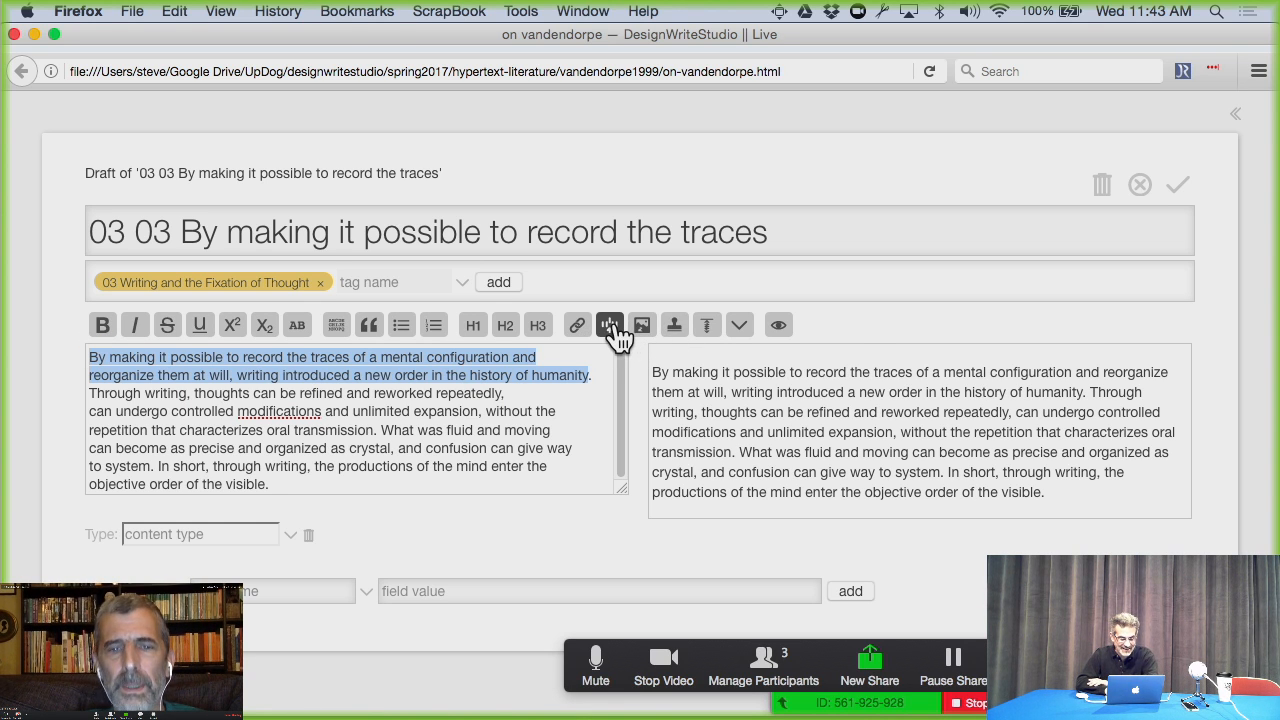
Step: Excise the sentence into 'New order in the history of humanity', tagged with the parent title and replaced by a macro
left_click(610, 324)
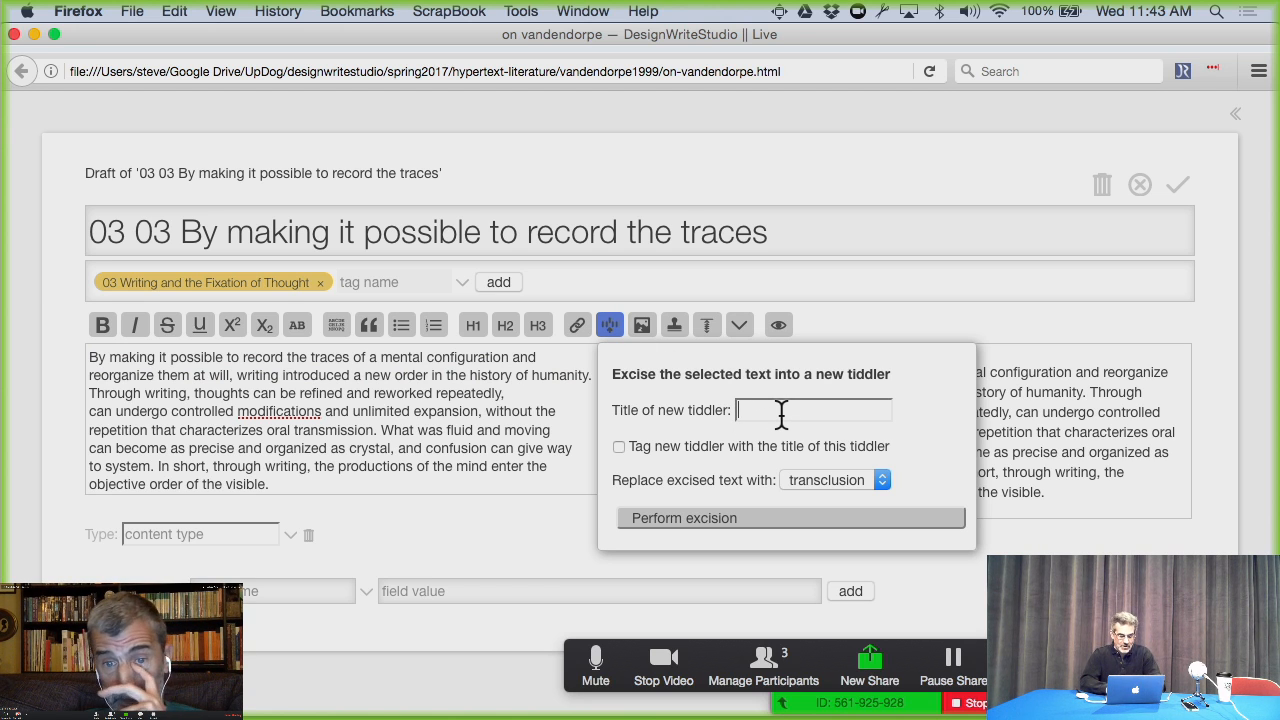
type("New order in the")
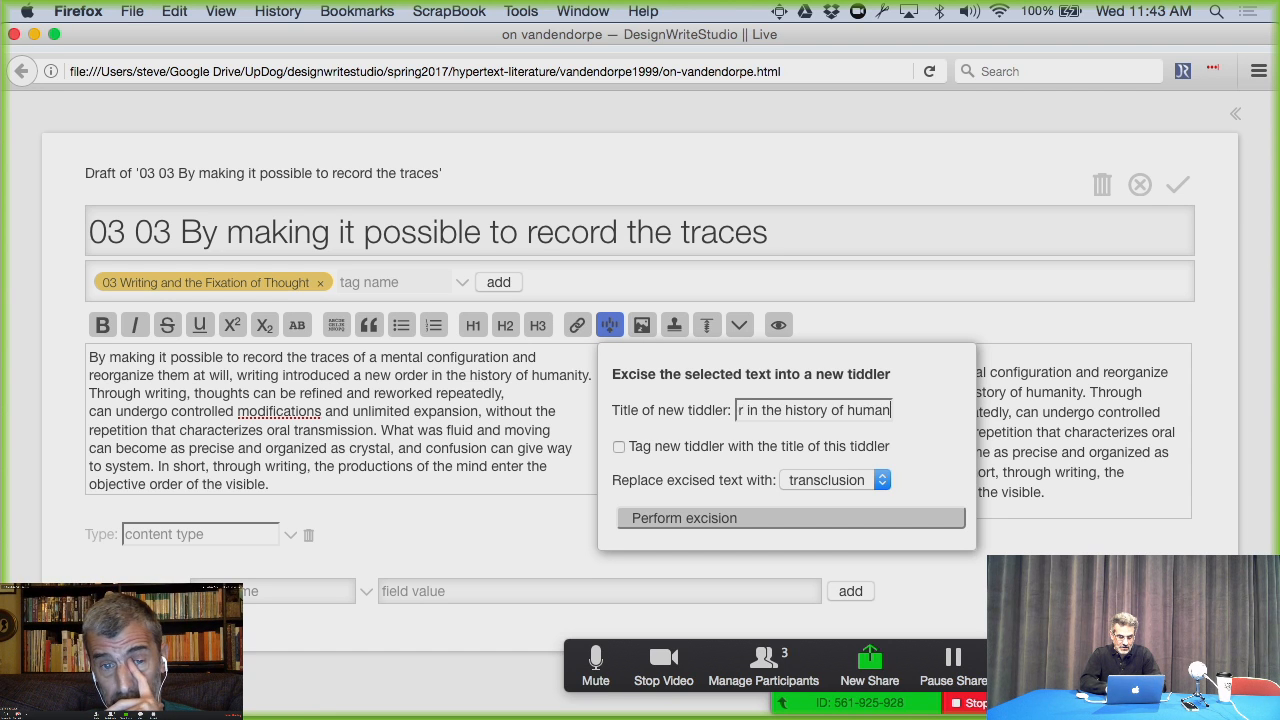
left_click(620, 446)
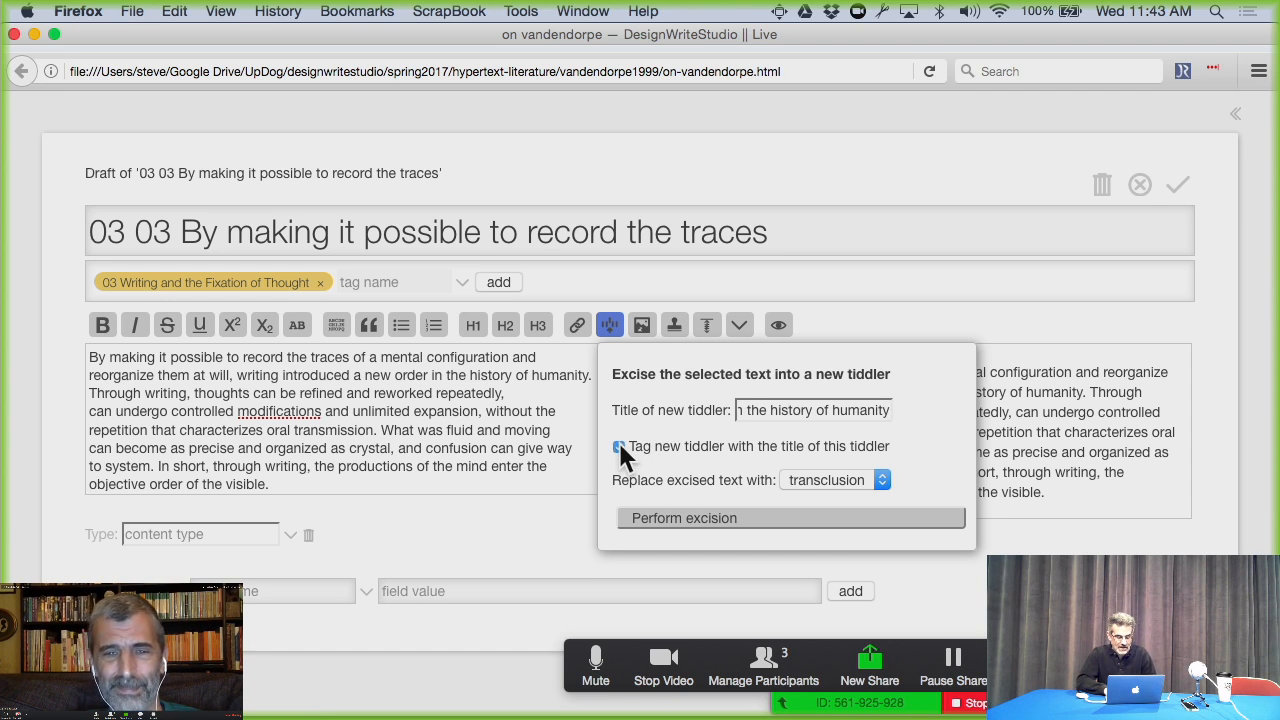
left_click(836, 480)
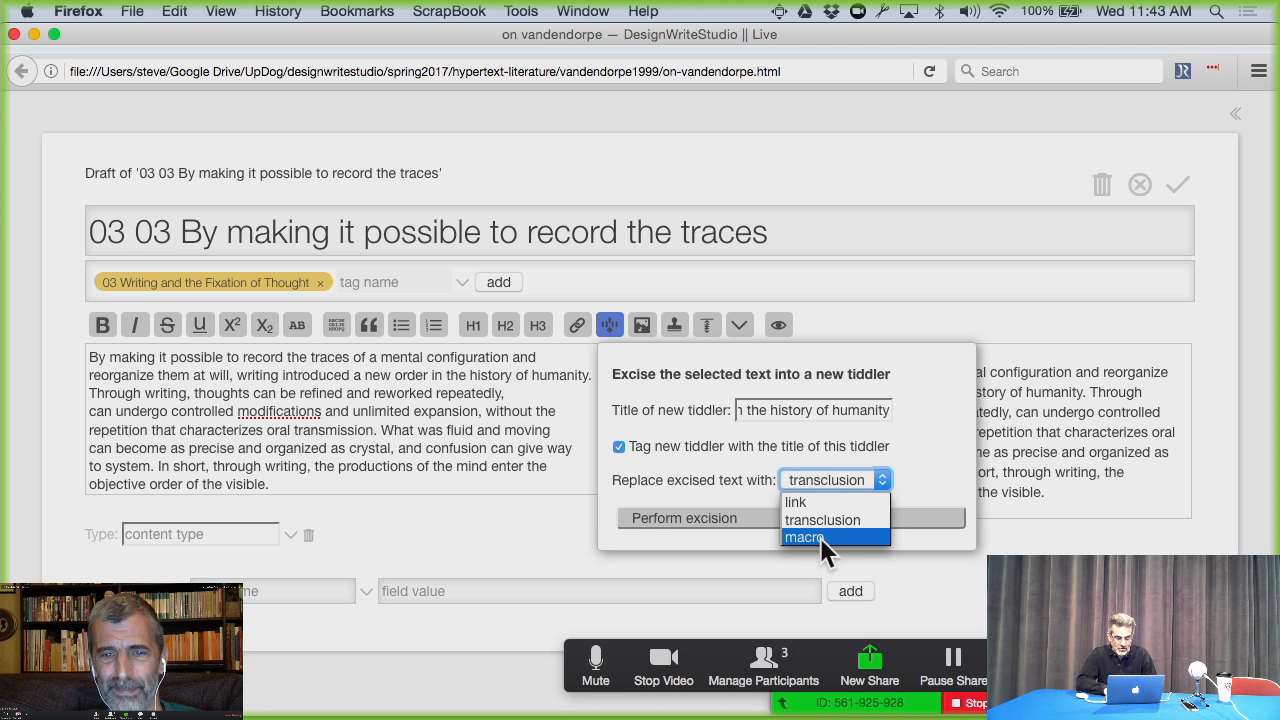
left_click(804, 536)
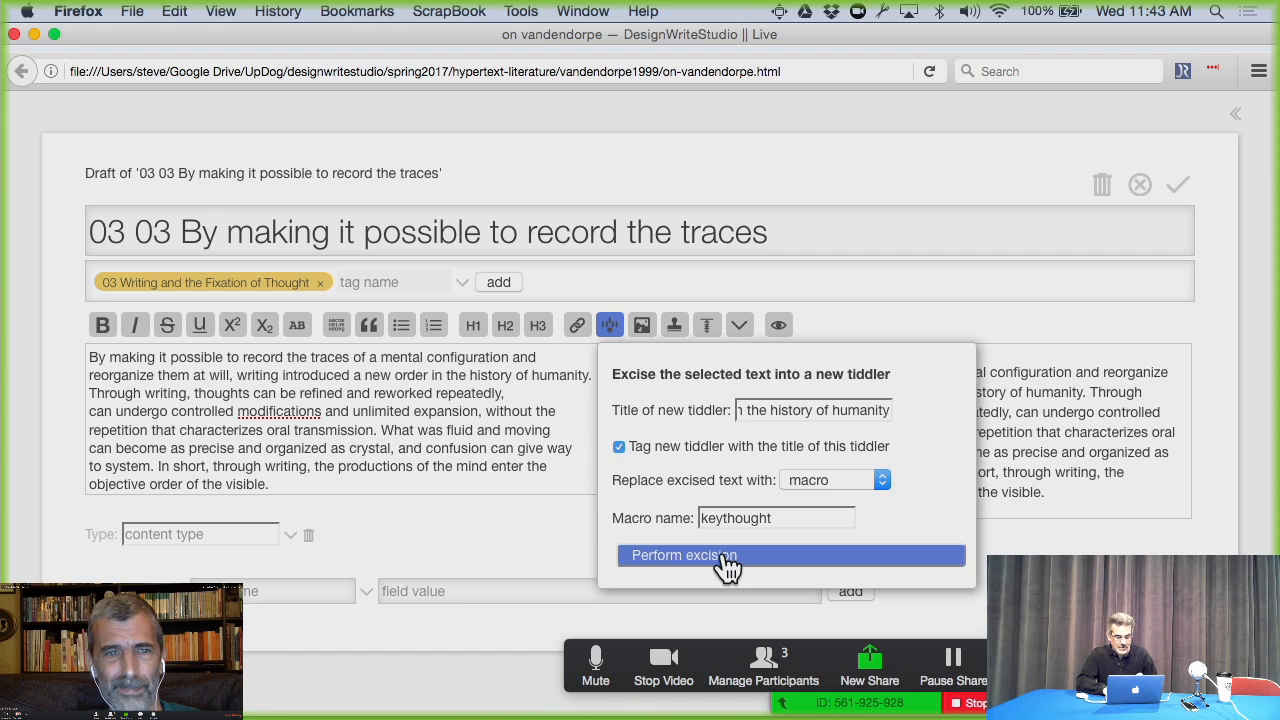
left_click(728, 556)
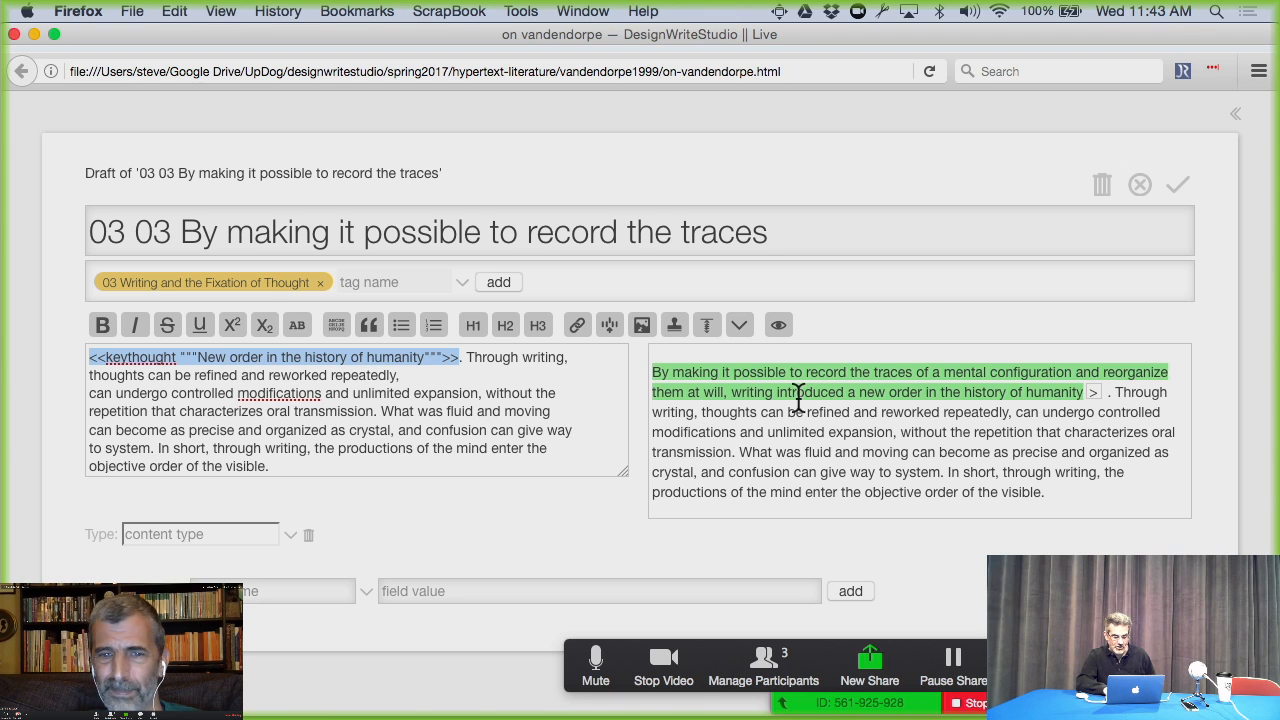
mouse_move(1076, 392)
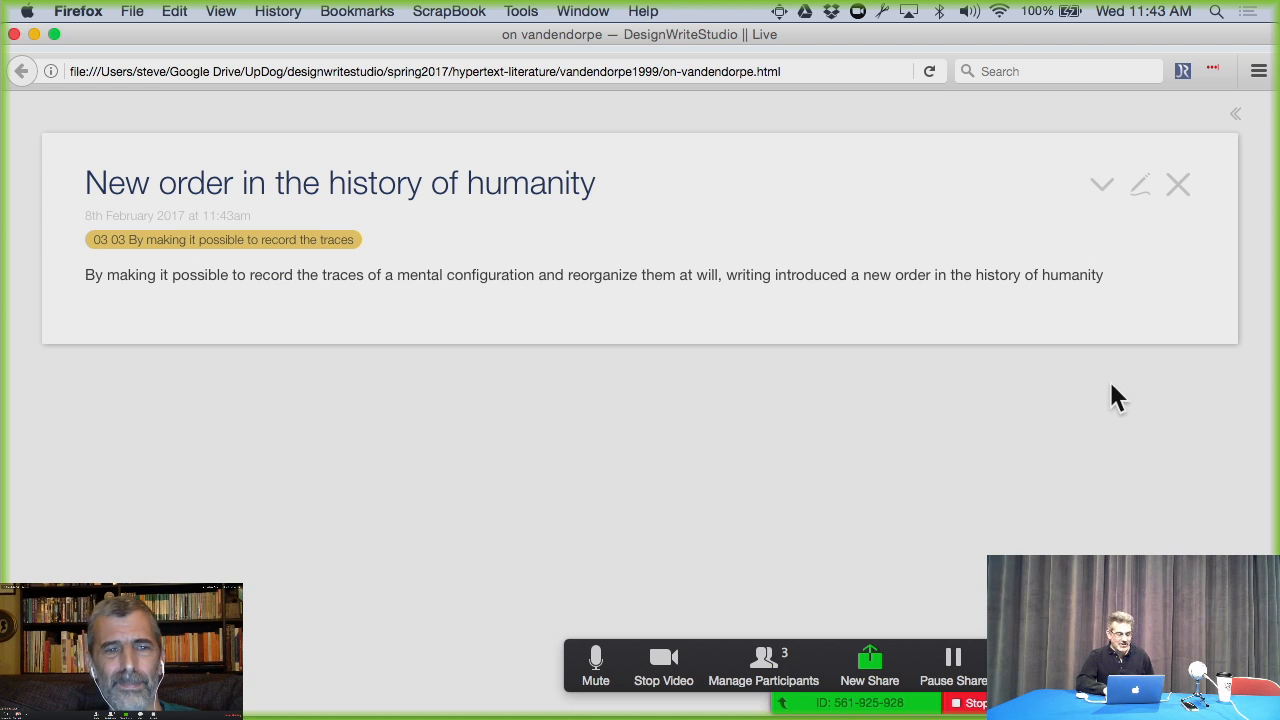
mouse_move(1140, 248)
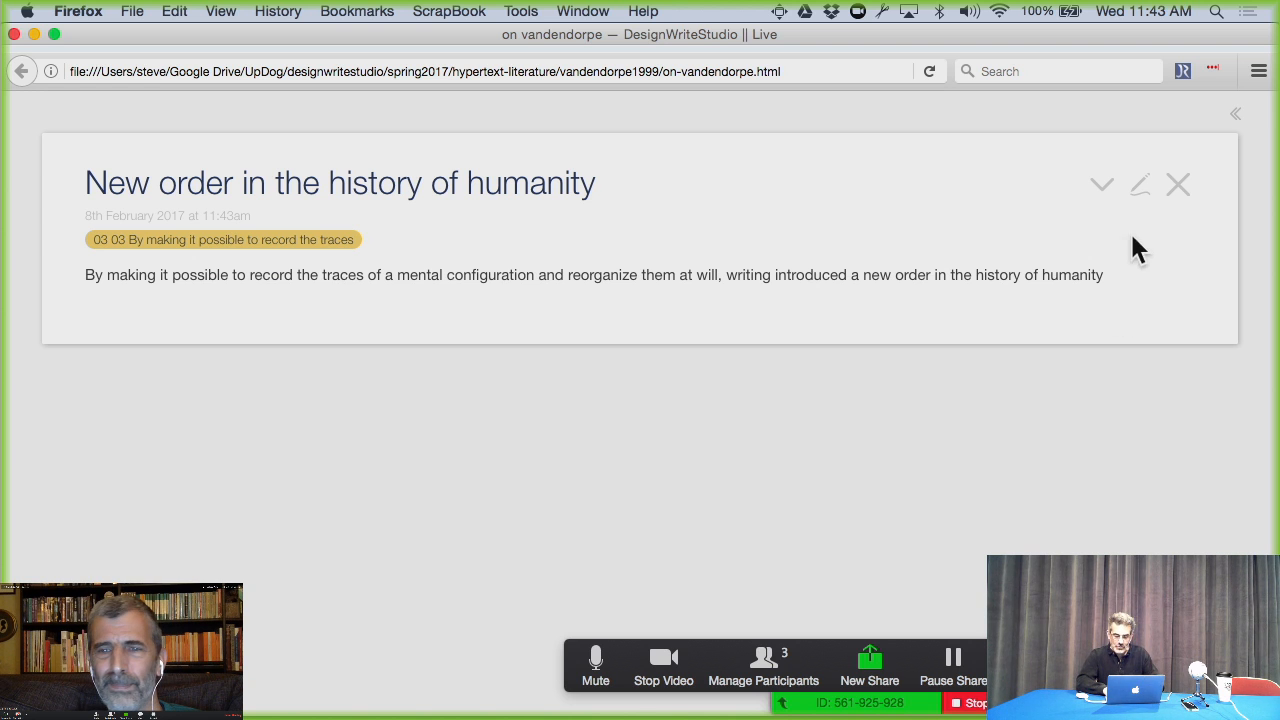
Step: Add a comment field 'This is one of Jeremy's favorite thoughts -- we discussed i…' and save the tiddler
left_click(1140, 184)
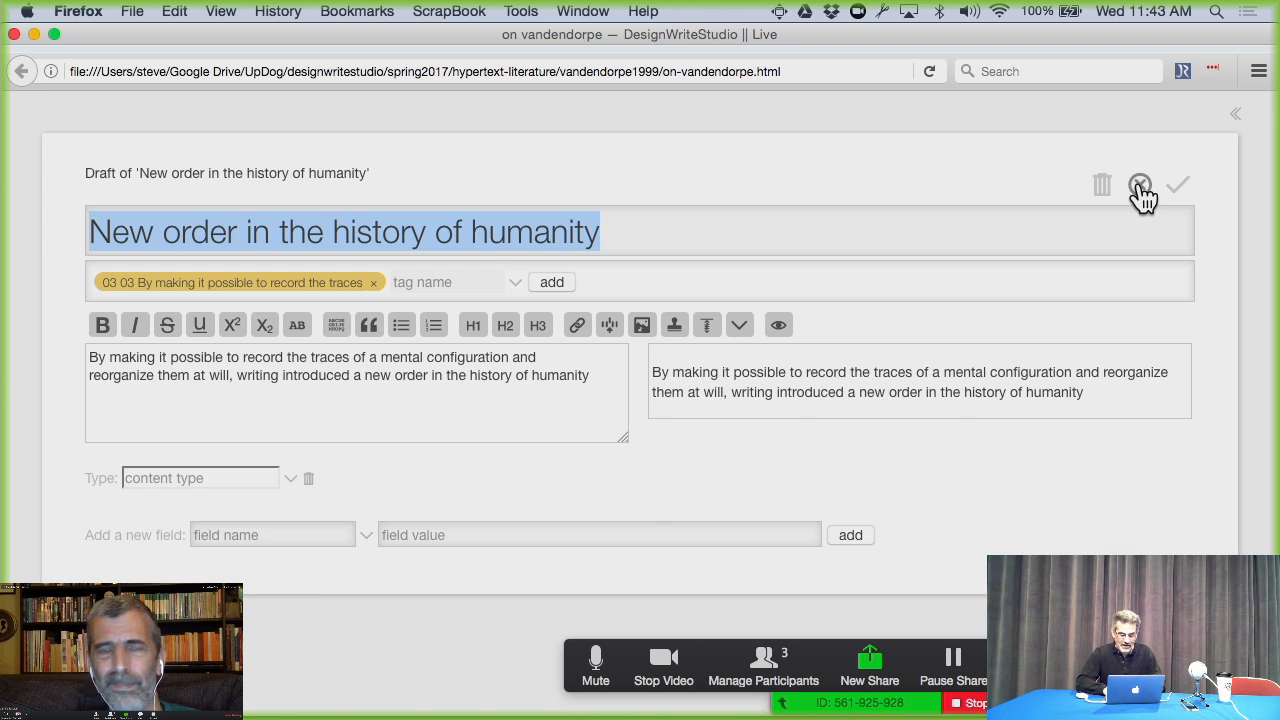
type("comment")
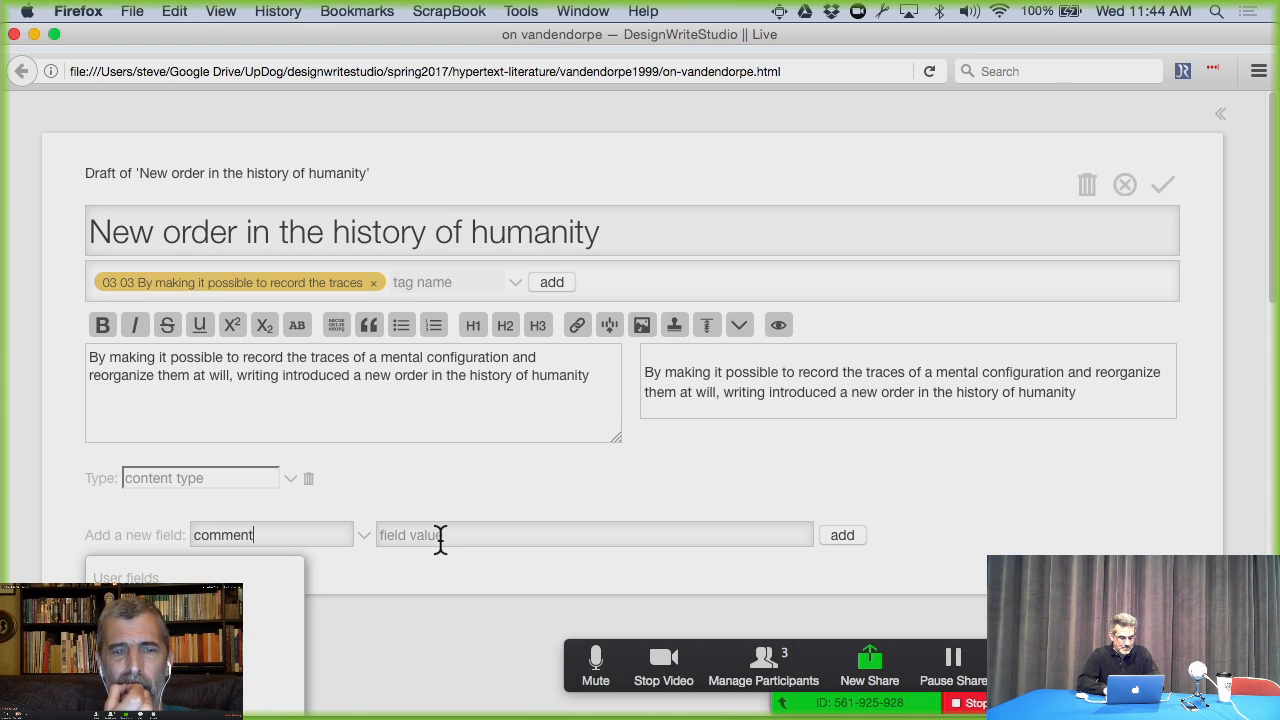
type("This is i")
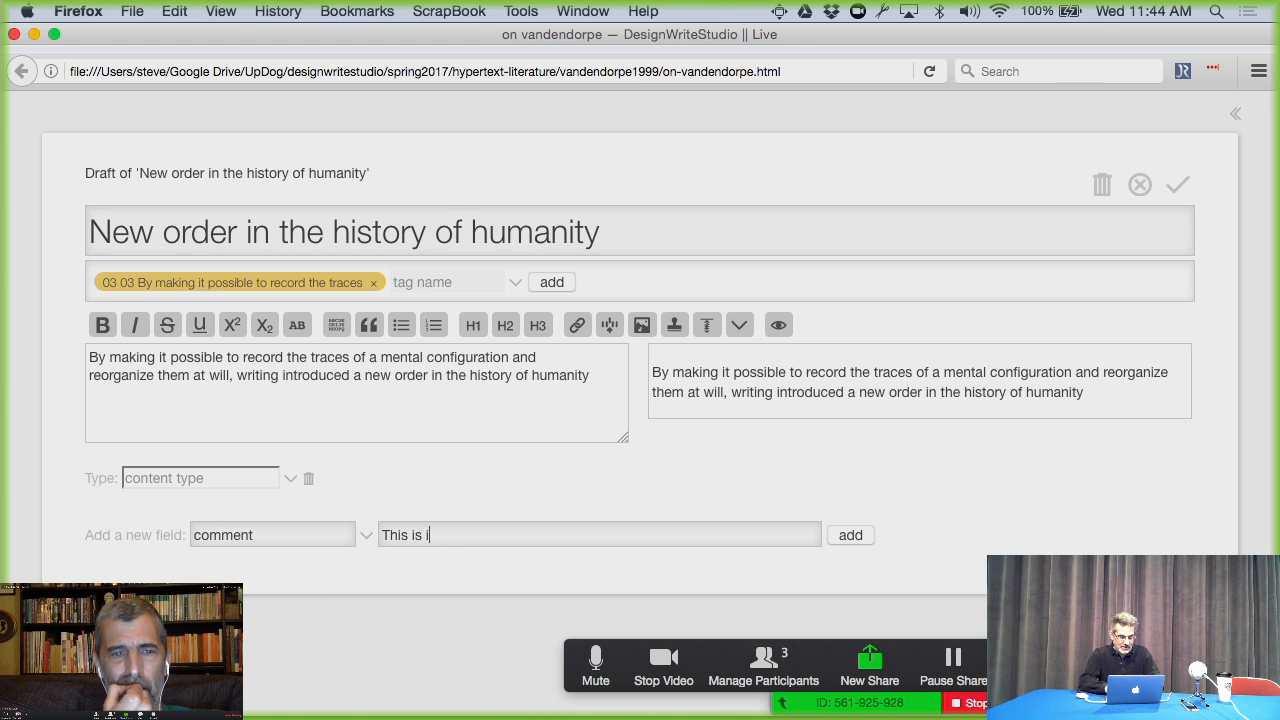
key("Backspace")
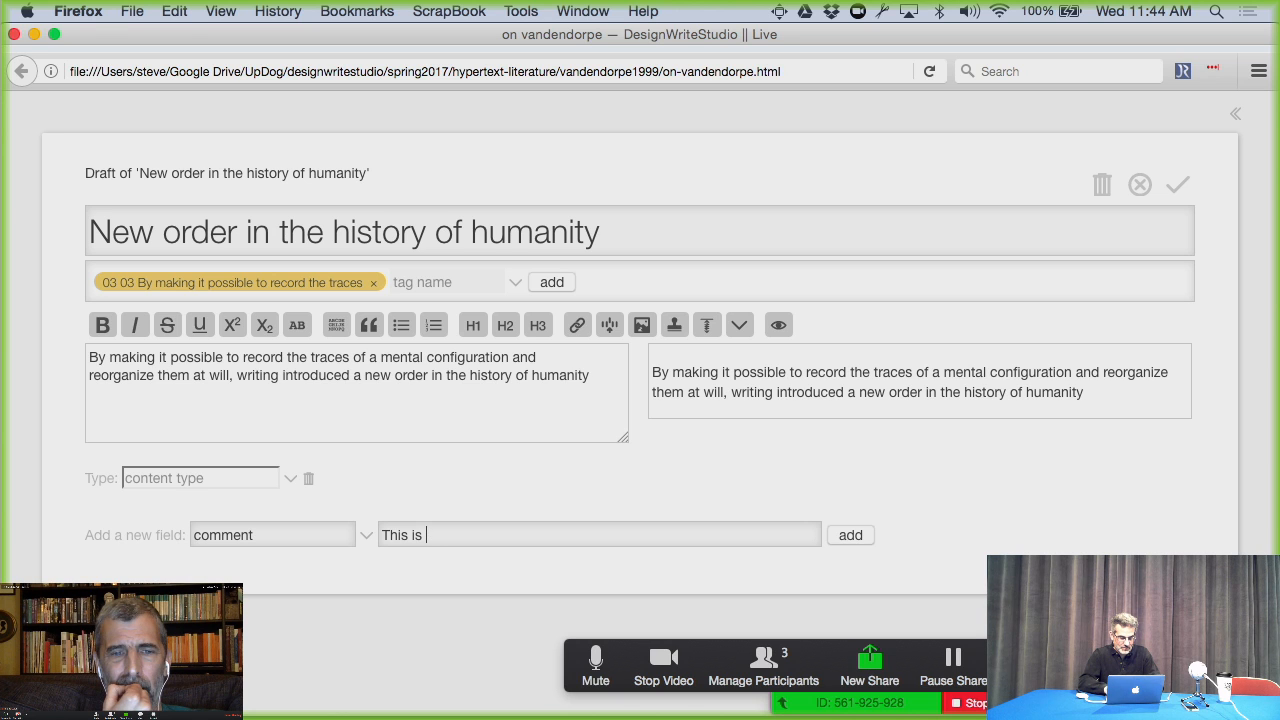
type("one of Jere")
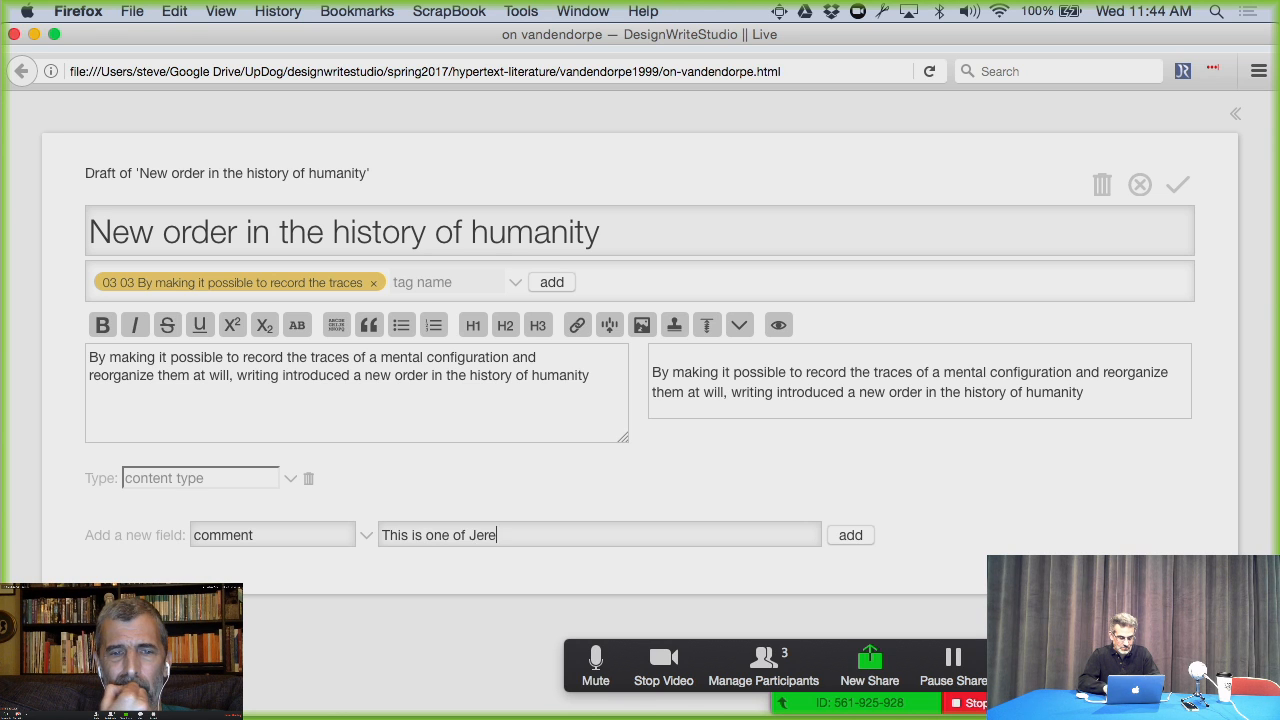
type("my's favo")
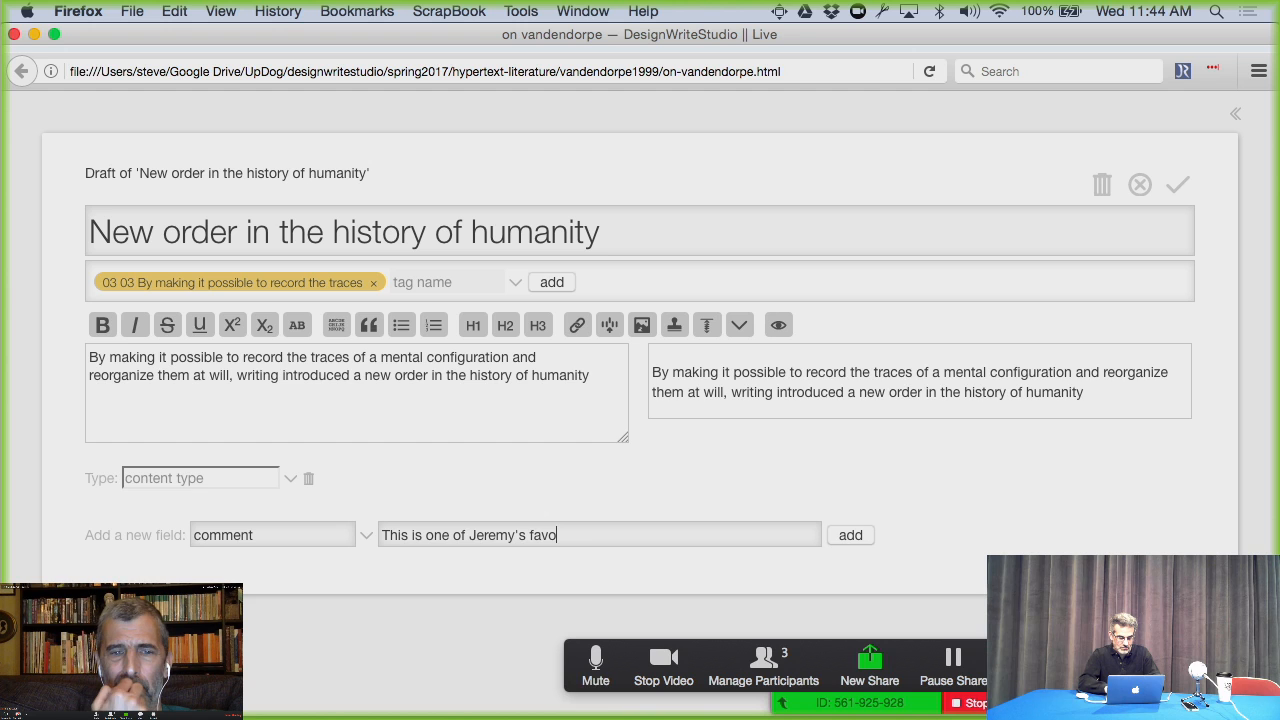
type("rite thoughts -- we d")
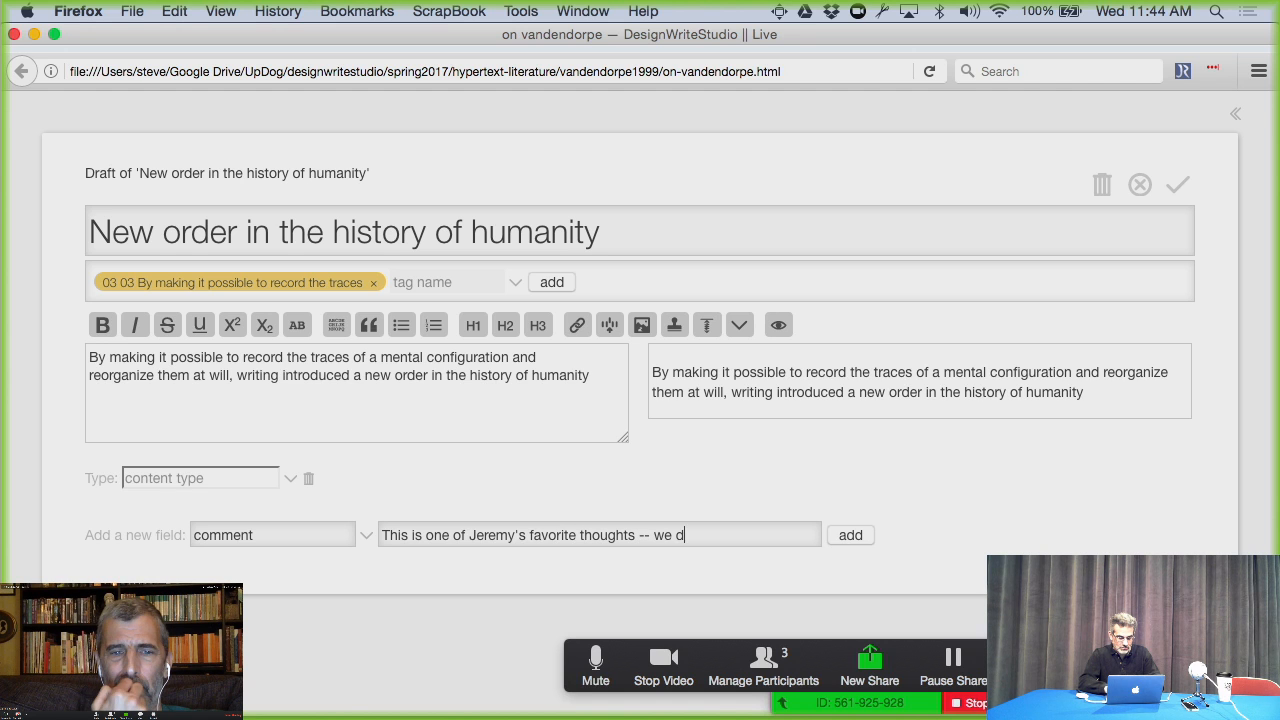
type("iscussed in the podcast!")
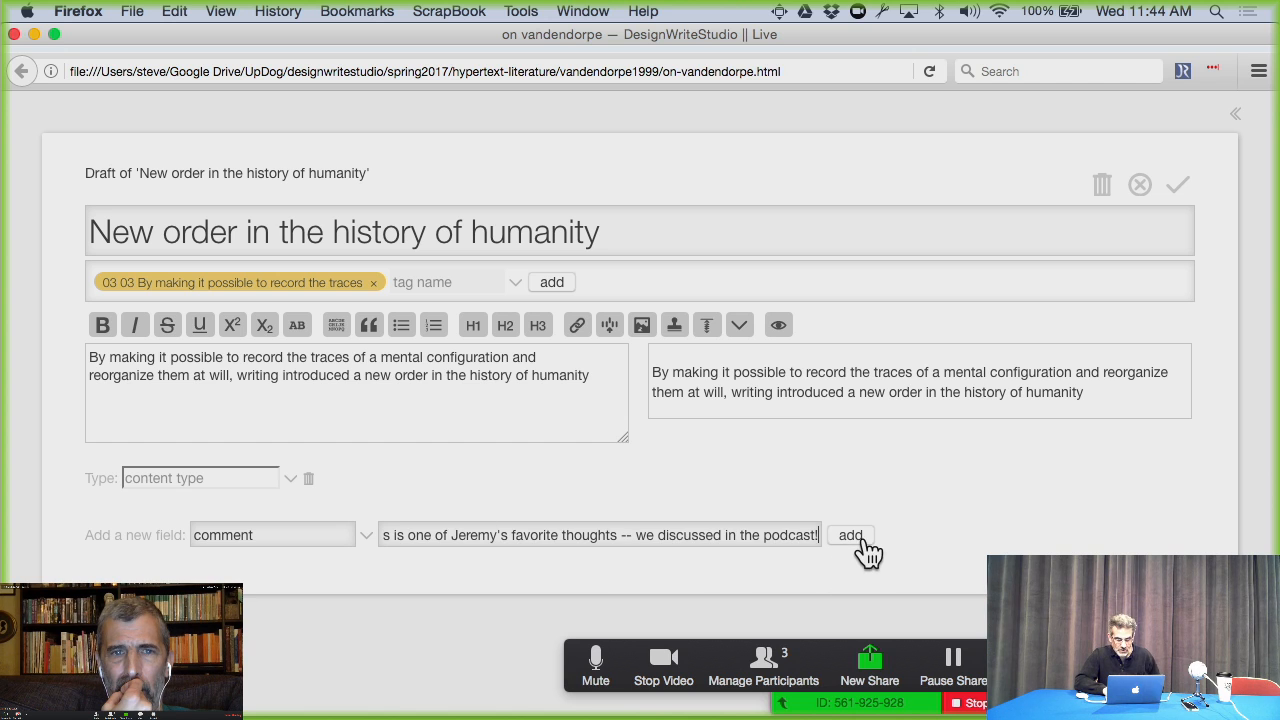
left_click(850, 534)
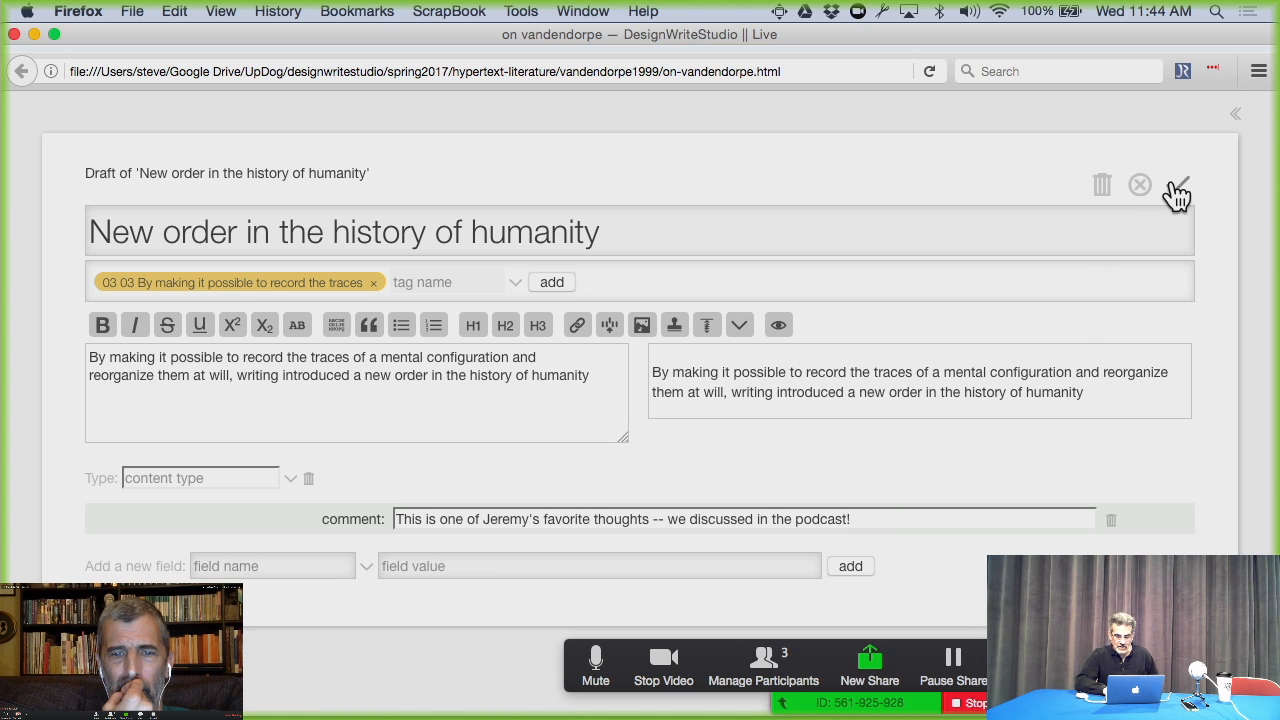
left_click(1178, 190)
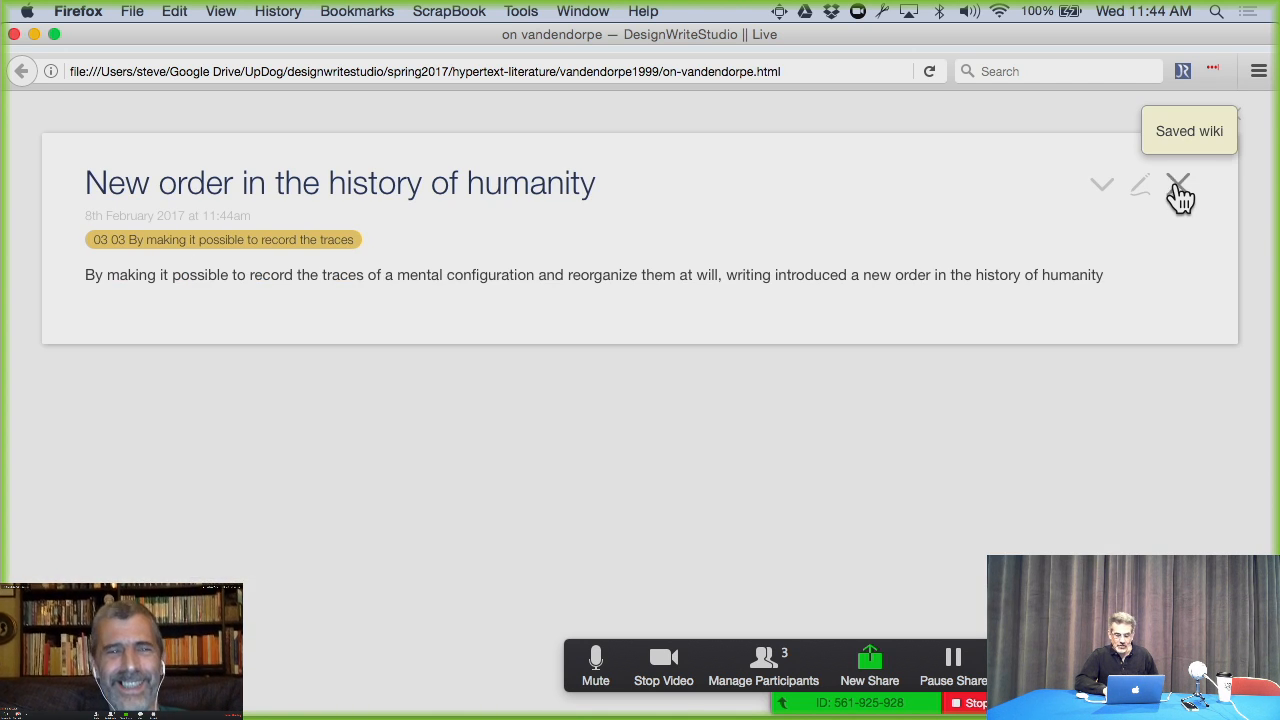
mouse_move(1180, 190)
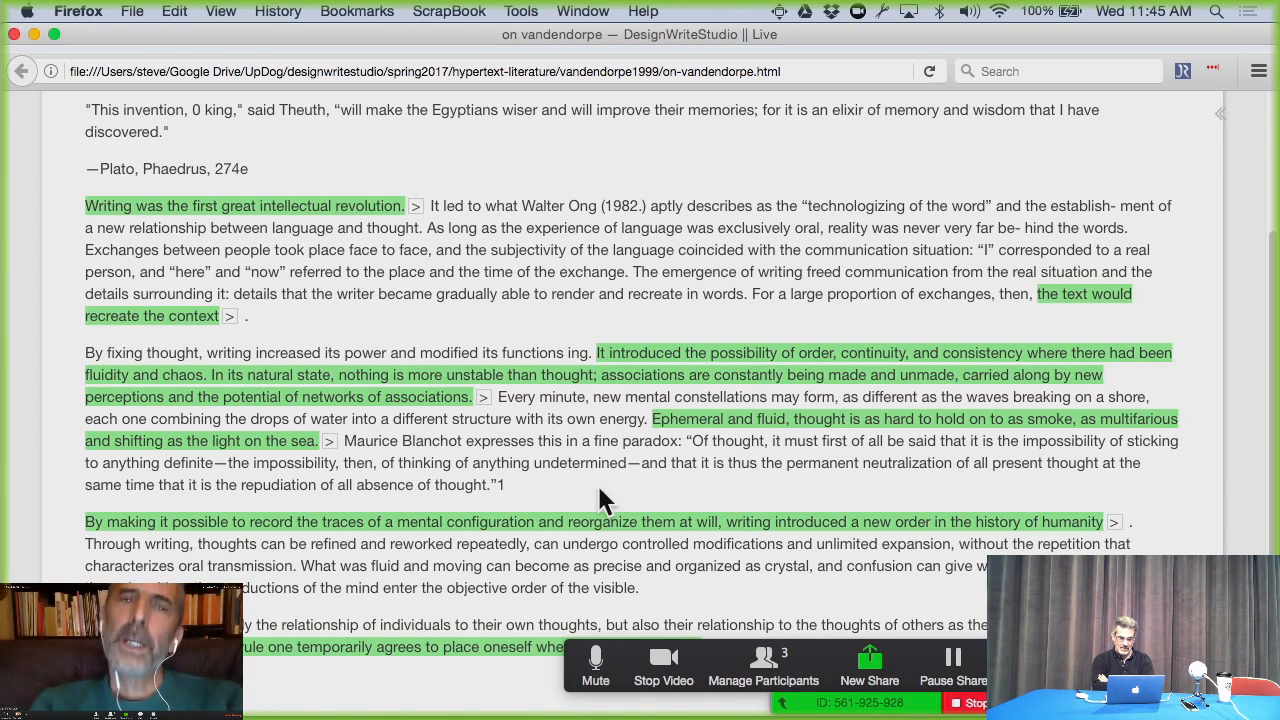
Step: Show the new-order passage's comment inline, then move on to '04 The Power of the Written Sign'
left_click(150, 240)
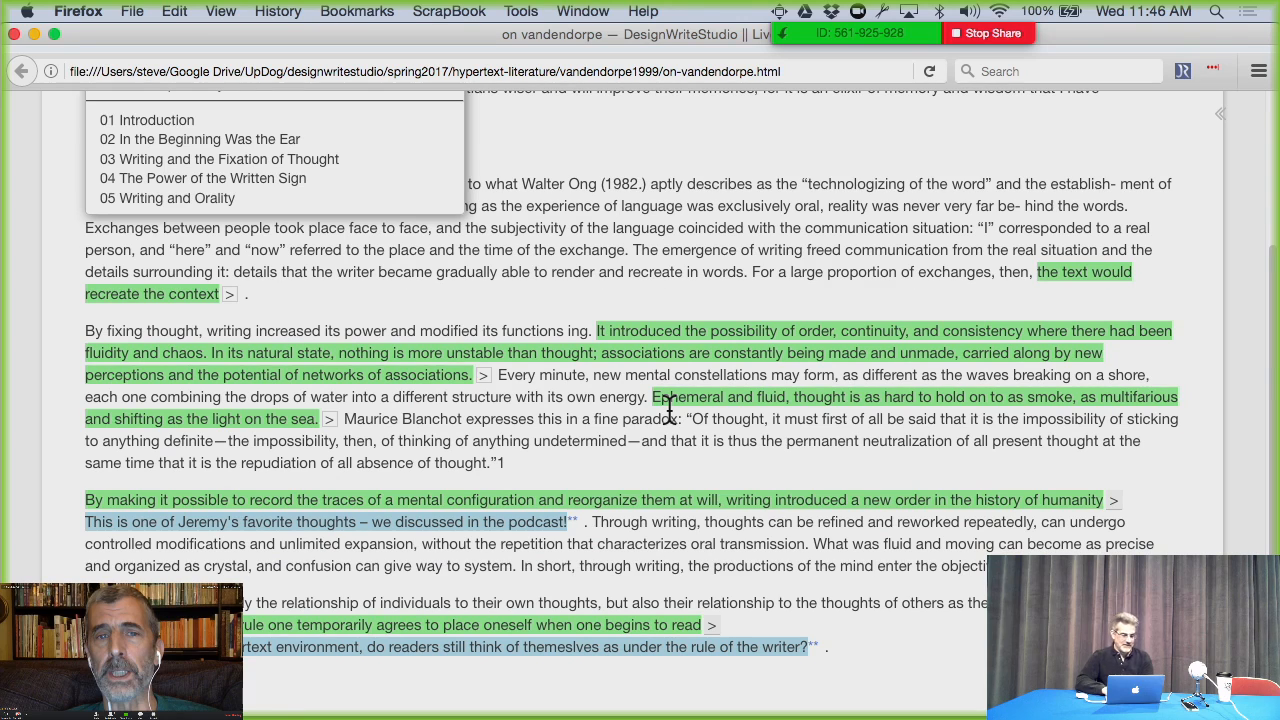
left_click(204, 178)
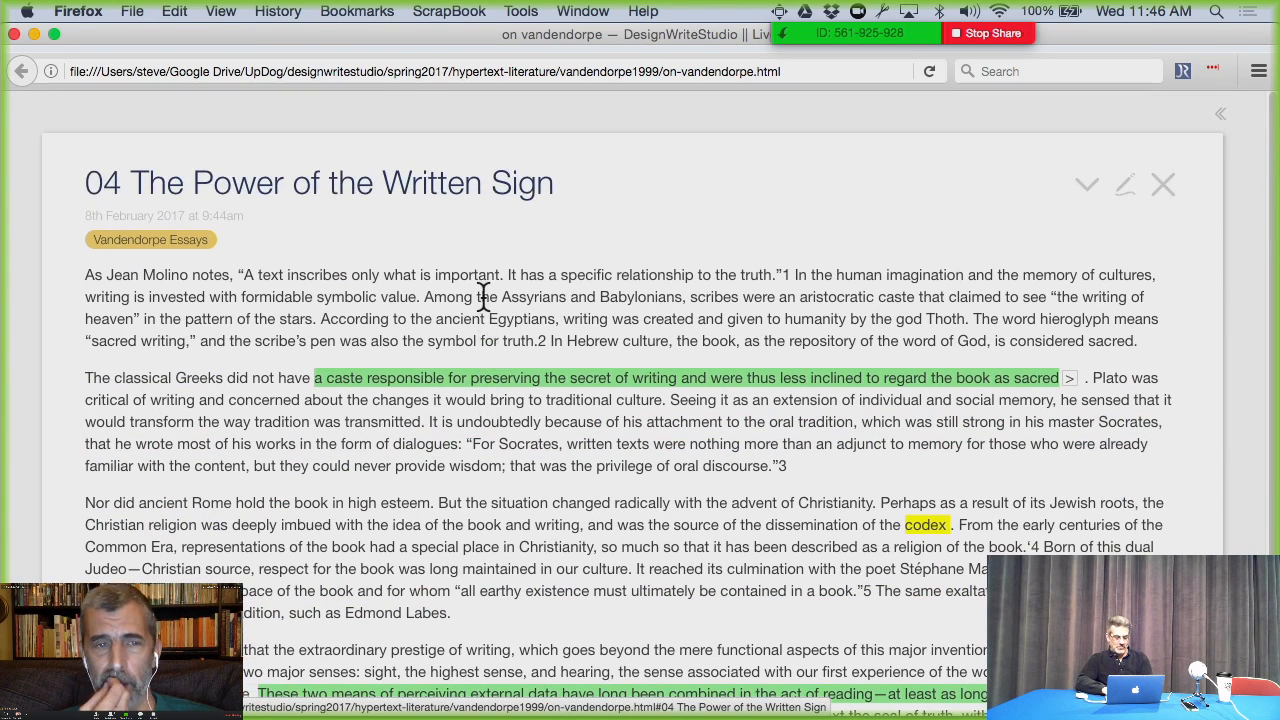
scroll("down", 3)
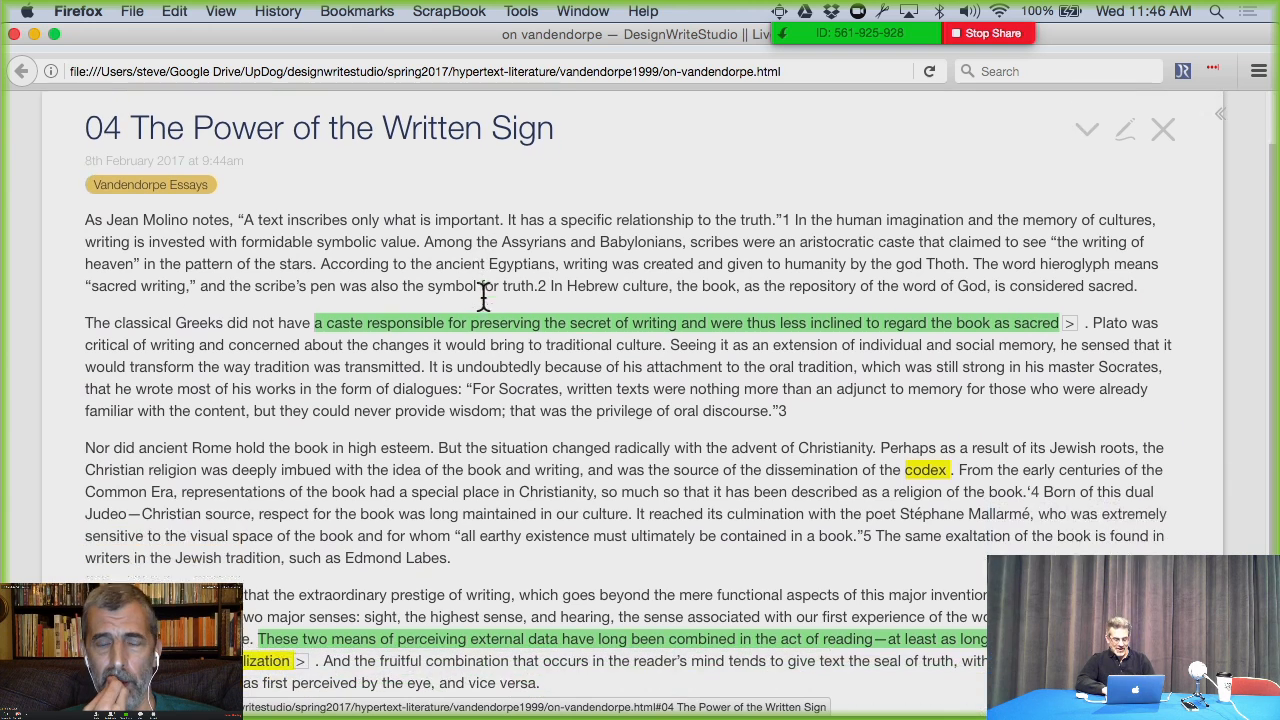